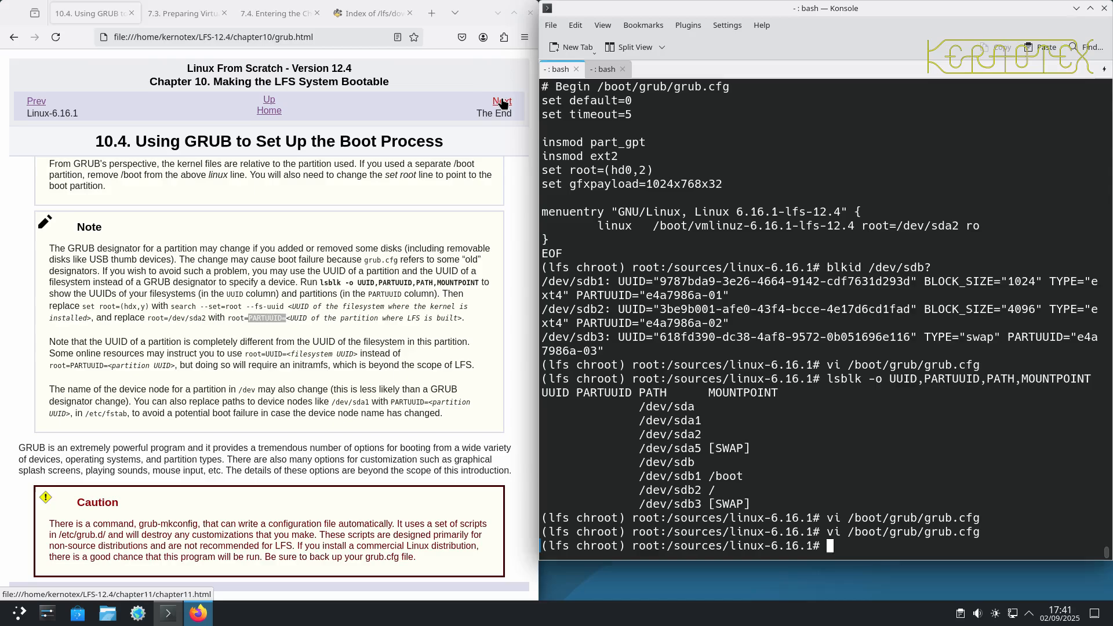
Step: From section 11.1, write 12.4 into /etc/lfs-release and create the lsb-release and os-release files
{"action": "left_click", "coordinate": [501, 100]}
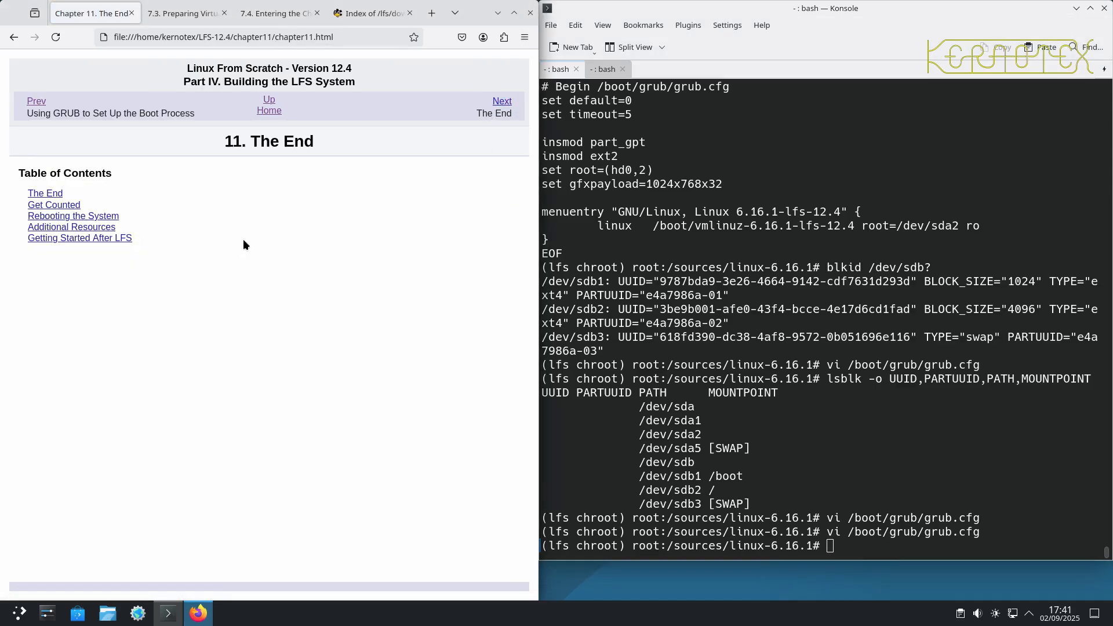
{"action": "left_click", "coordinate": [502, 101]}
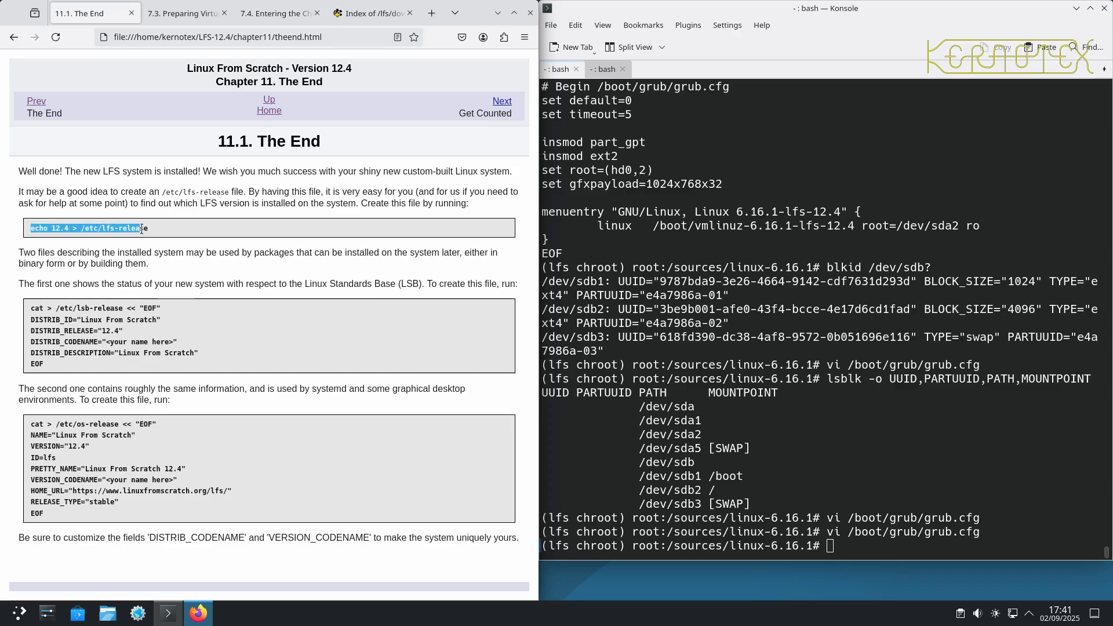
{"action": "type", "text": "echo 12.4 > /etc/lfs-release"}
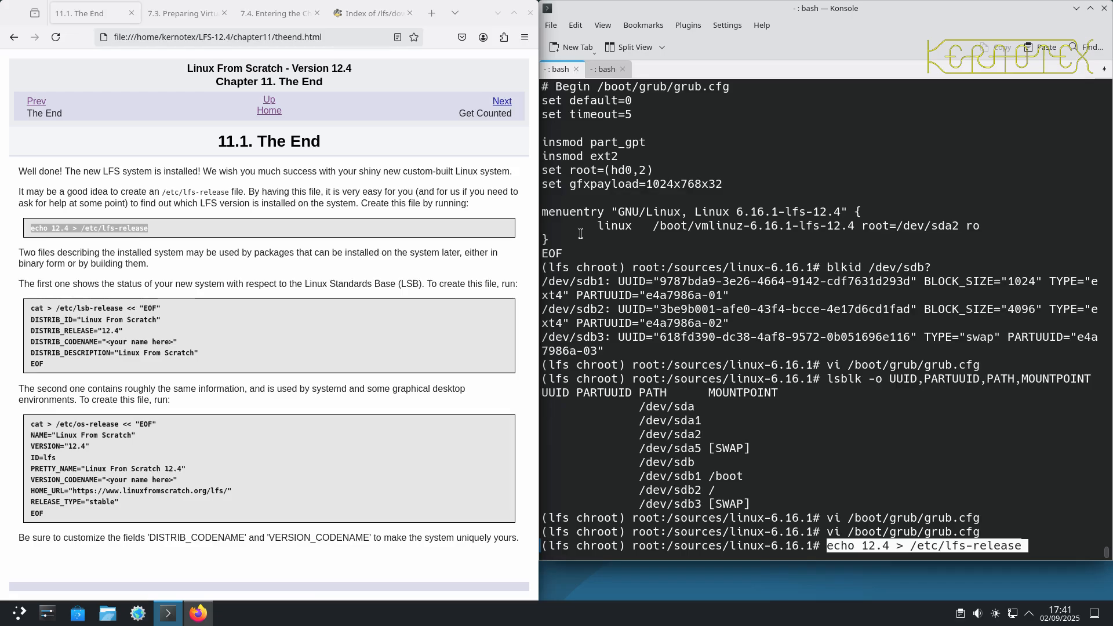
{"action": "key", "text": "Return"}
{"action": "type", "text": "vi"}
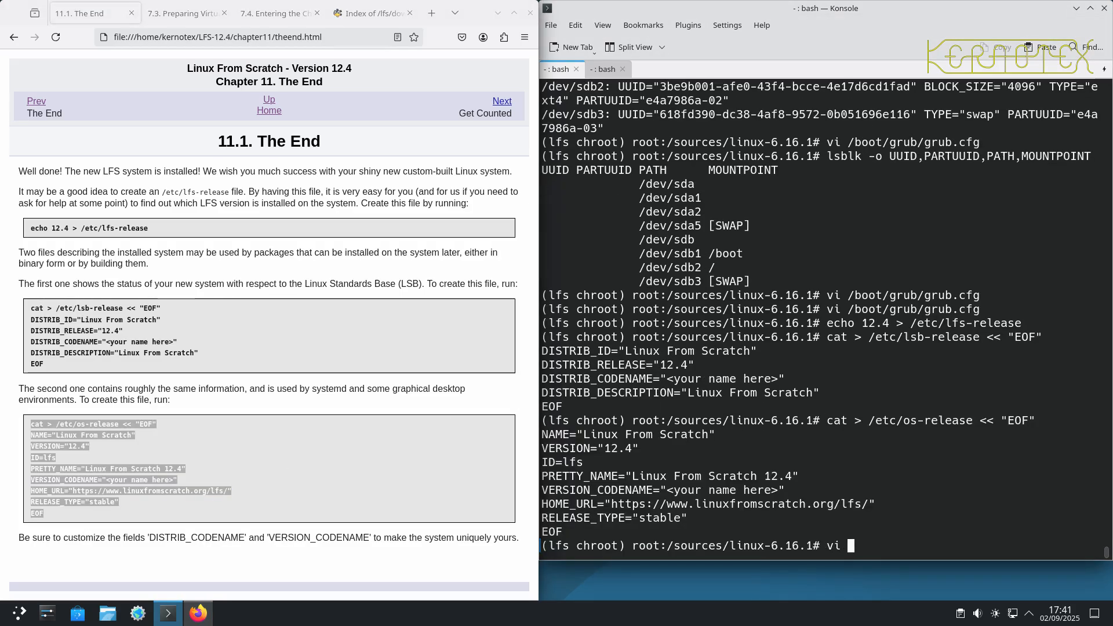
Step: In vi, set the codename in /etc/lsb-release and /etc/os-release to 'Kernotex'
{"action": "type", "text": "/etc/l"}
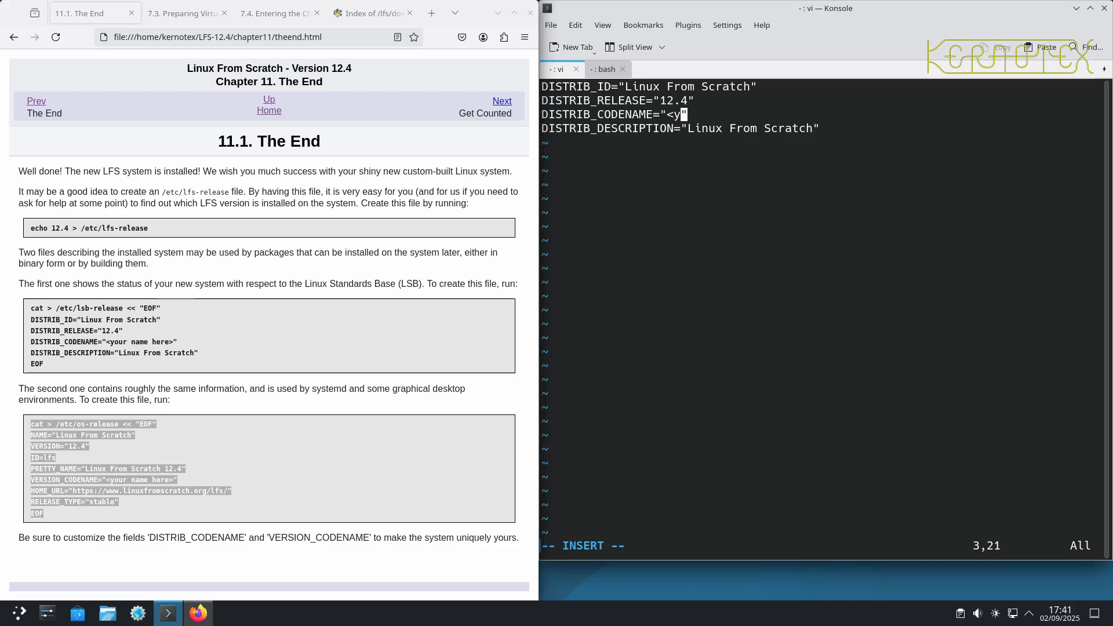
{"action": "key", "text": "BackSpace"}
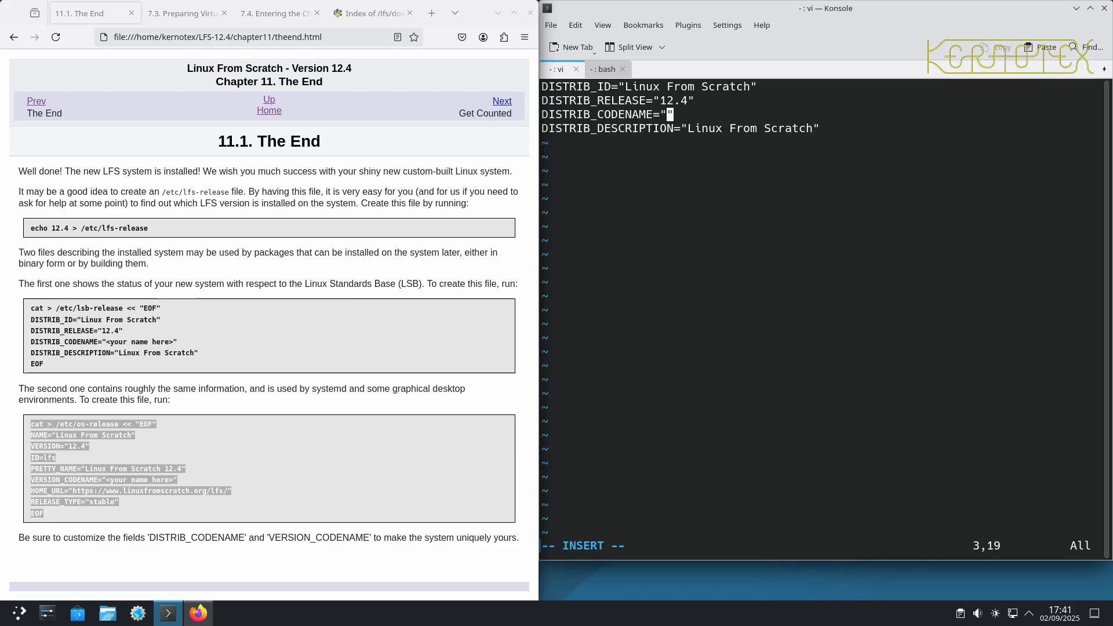
{"action": "type", "text": "Kernotex"}
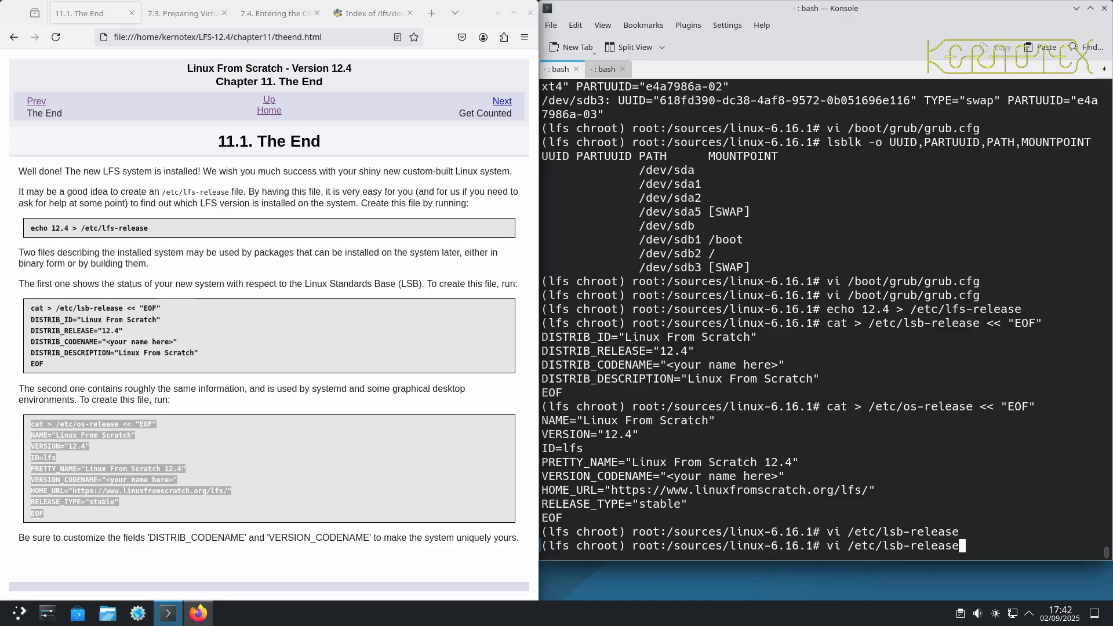
{"action": "type", "text": "vi /etc/os-release"}
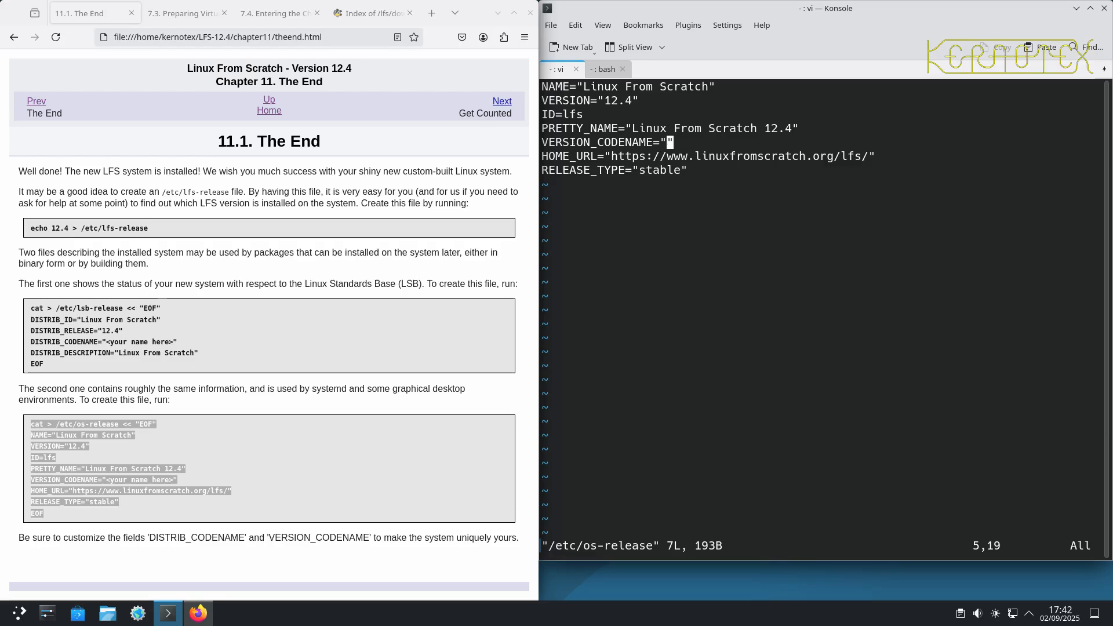
{"action": "type", "text": "Kernotex"}
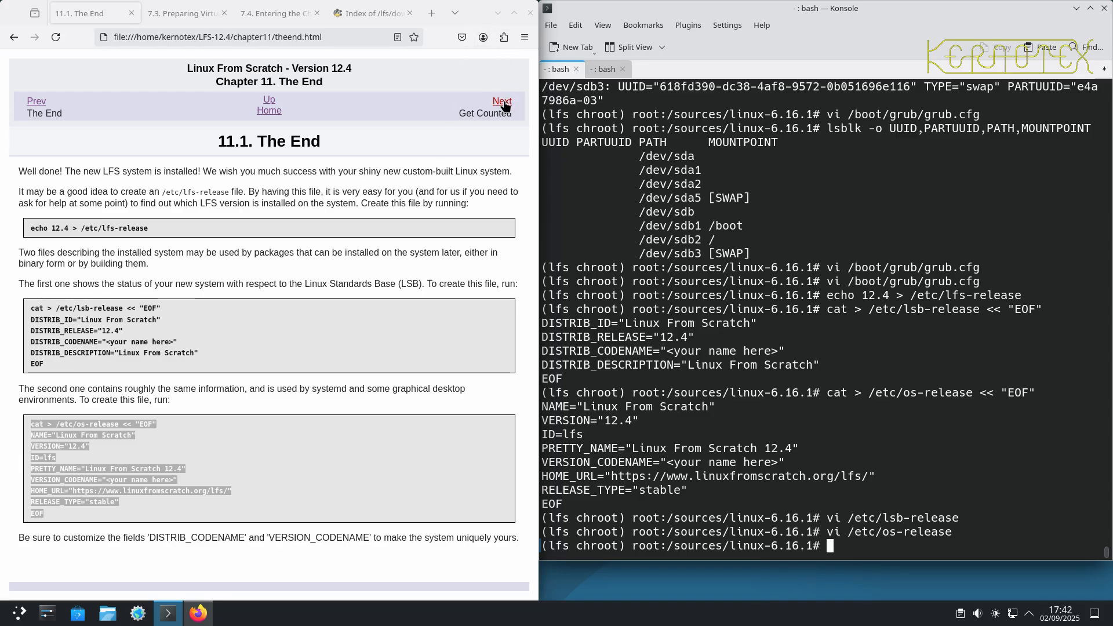
Step: Log out of the chroot and unmount the LFS virtual file systems and $LFS/boot per section 11.3
{"action": "left_click", "coordinate": [502, 101]}
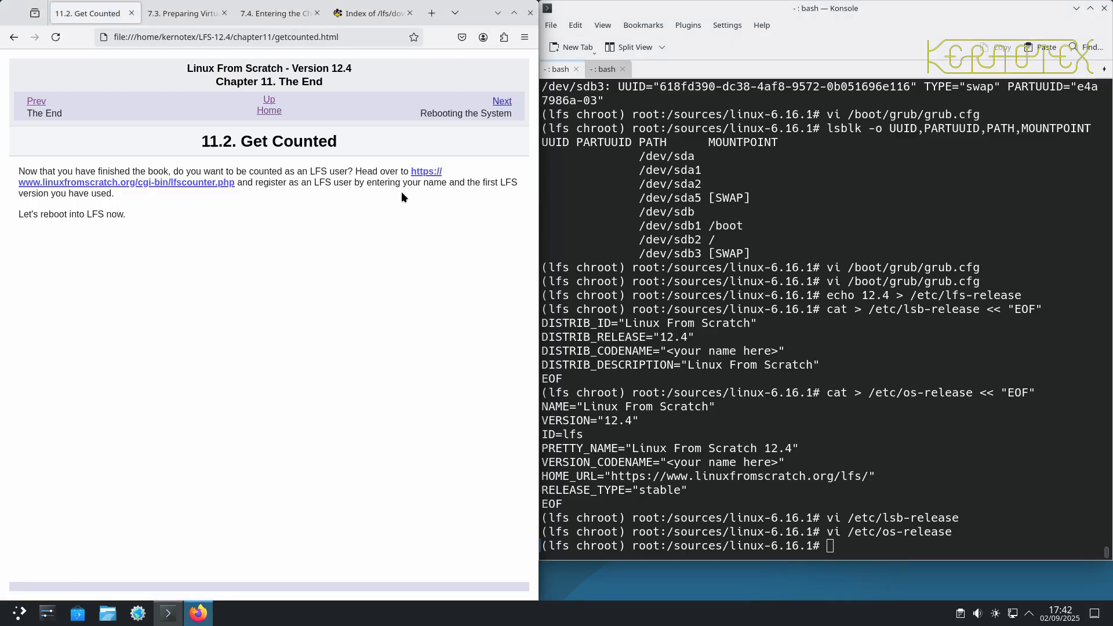
{"action": "mouse_move", "coordinate": [502, 101]}
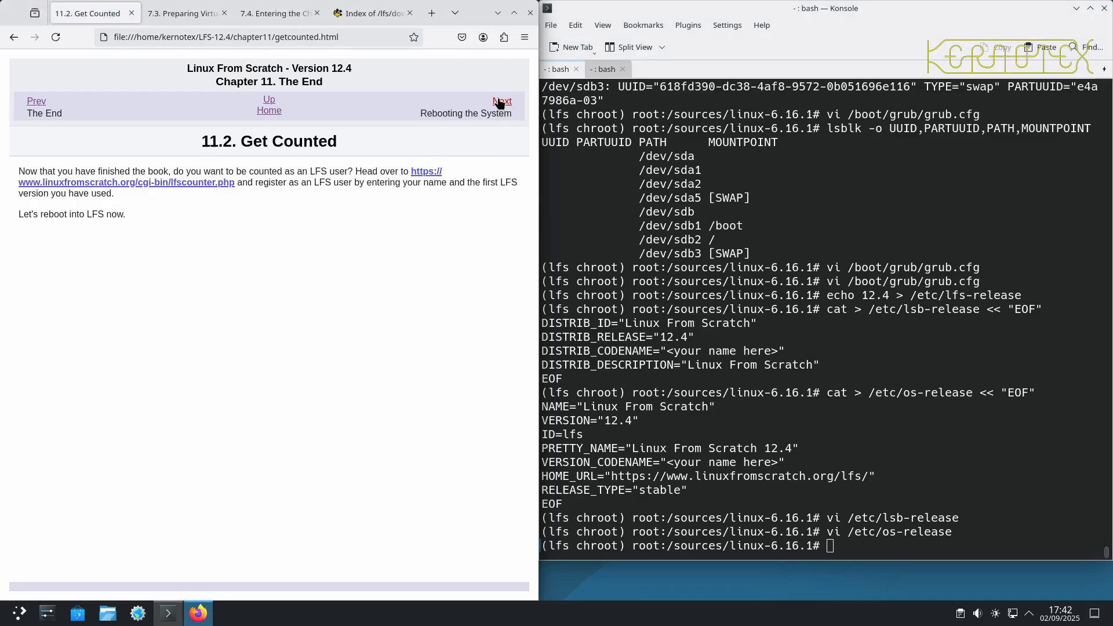
{"action": "left_click", "coordinate": [502, 101]}
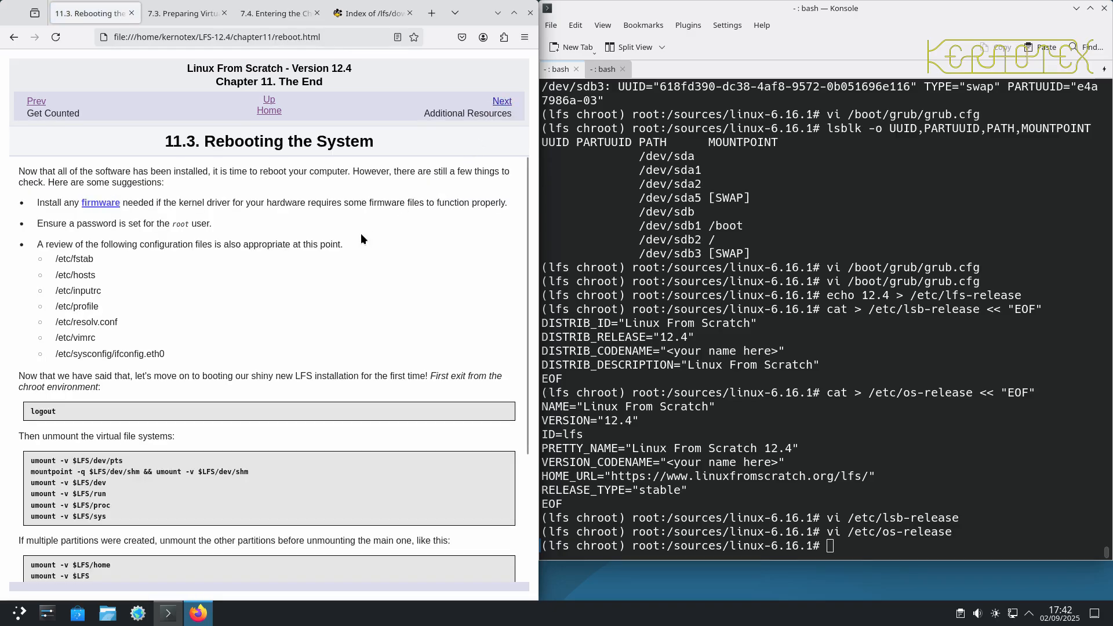
{"action": "mouse_move", "coordinate": [49, 410]}
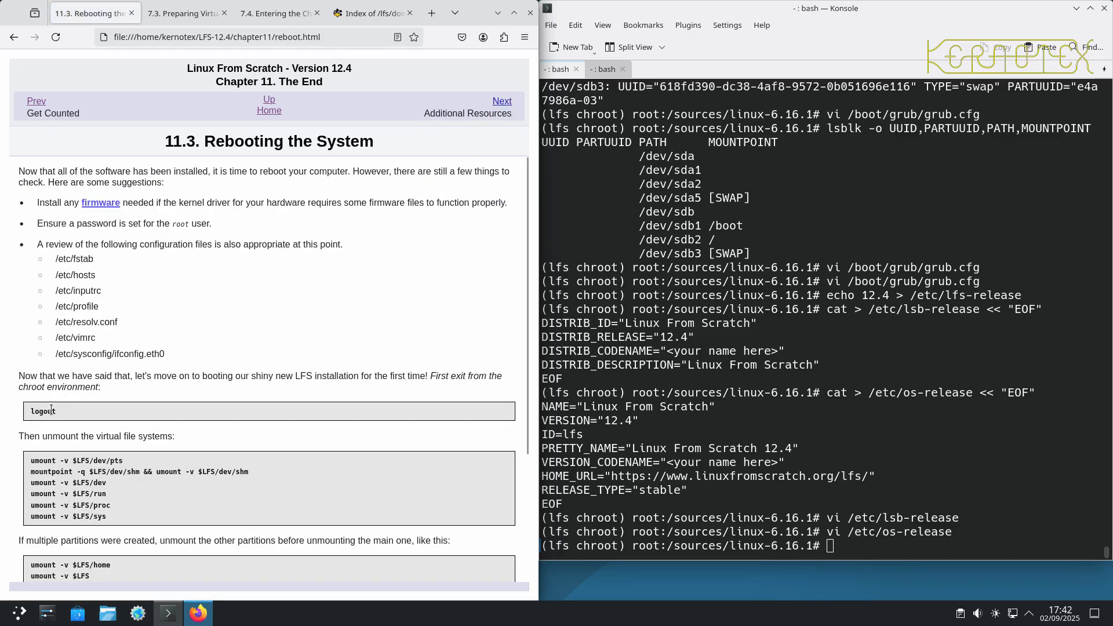
{"action": "double_click", "coordinate": [43, 410]}
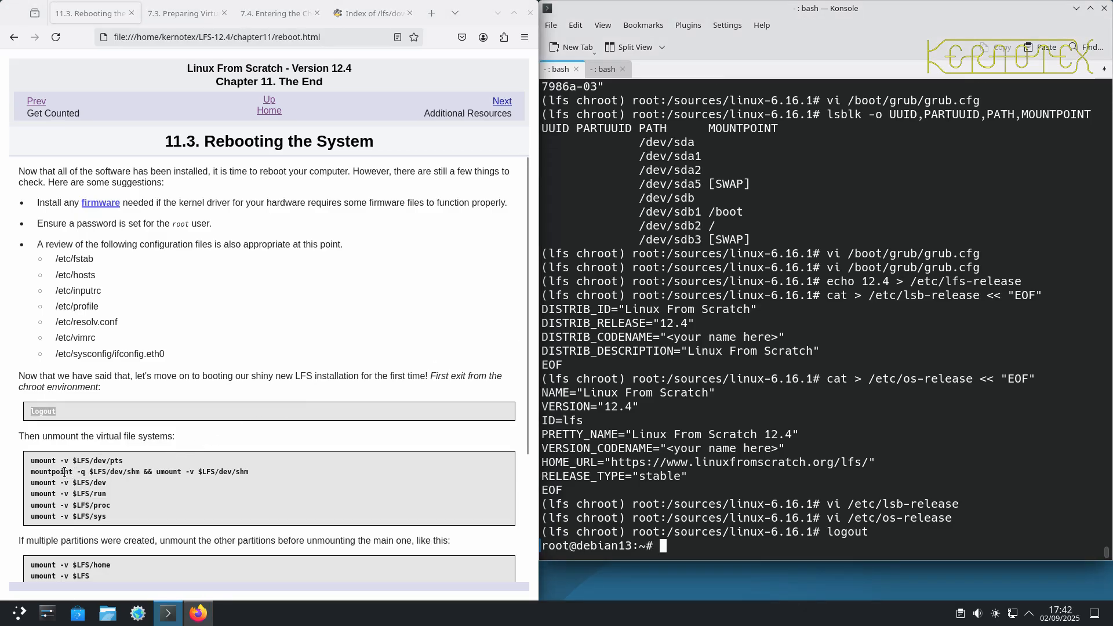
{"action": "left_click_drag", "start_coordinate": [31, 461], "coordinate": [87, 516]}
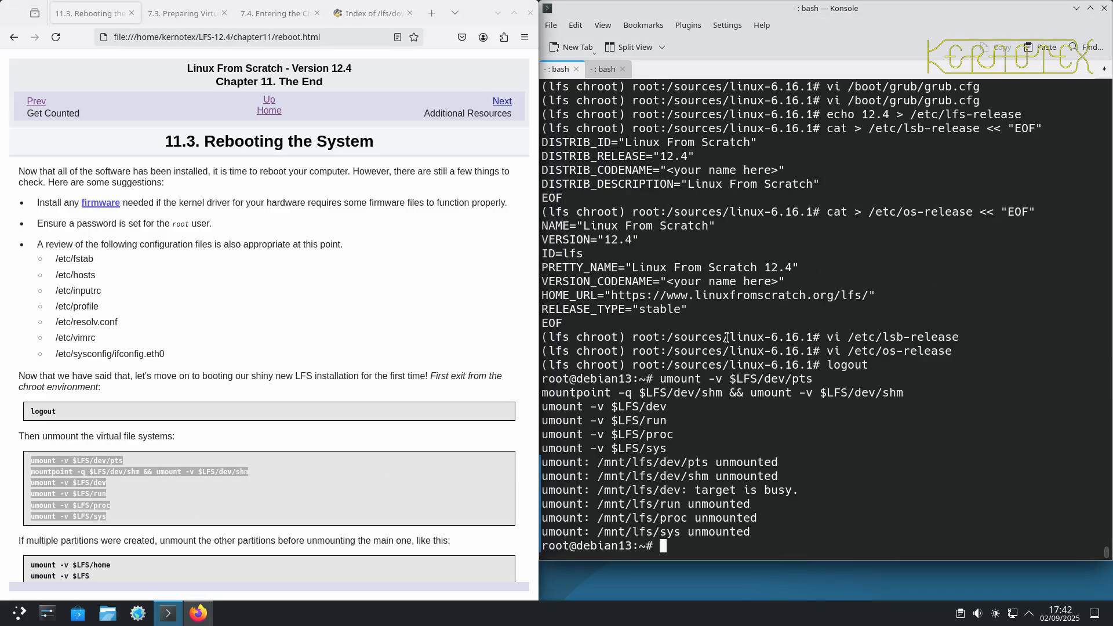
{"action": "type", "text": "umount -v $LFS/sys"}
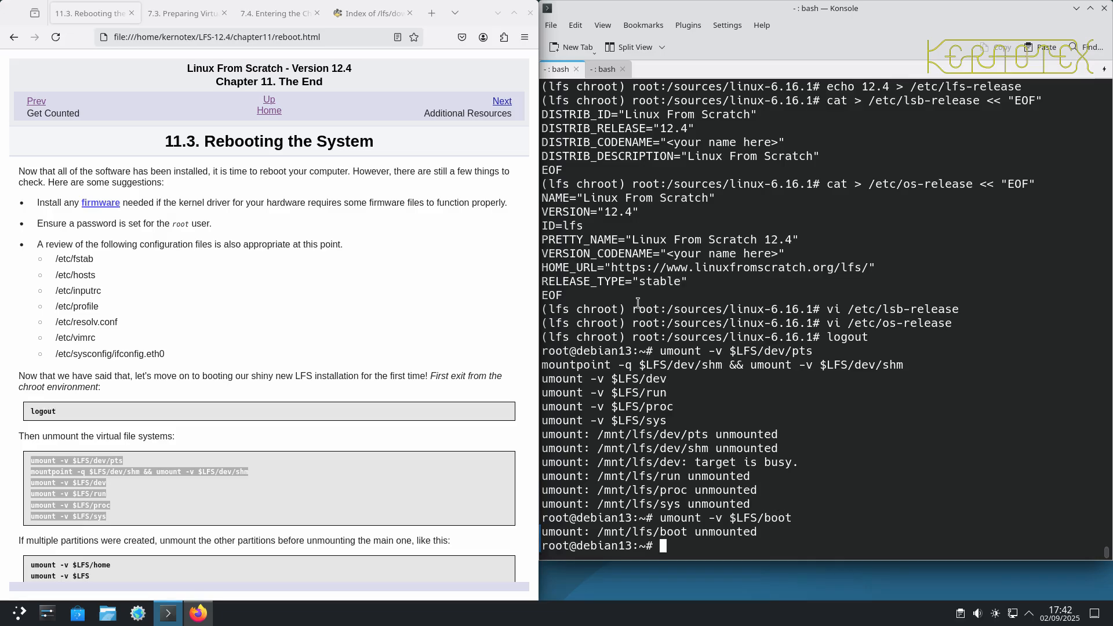
{"action": "scroll", "scroll_direction": "down", "scroll_amount": 3}
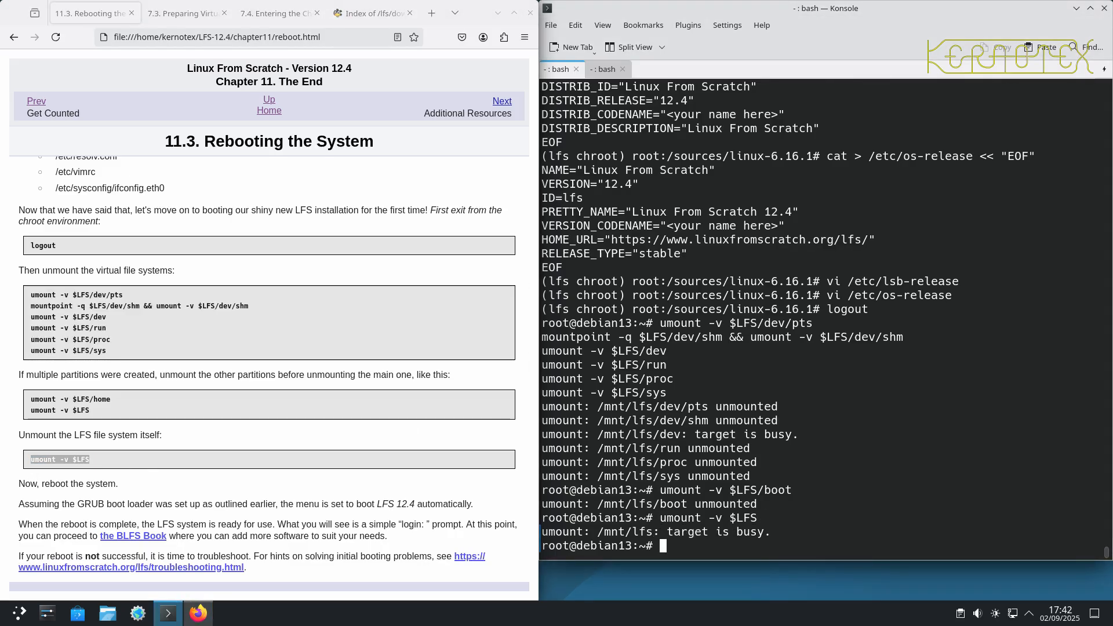
Step: Unmount /mnt/lfs/dev/shm, /mnt/lfs/dev and /mnt/lfs itself, checking the mount listing between tries
{"action": "type", "text": "mou"}
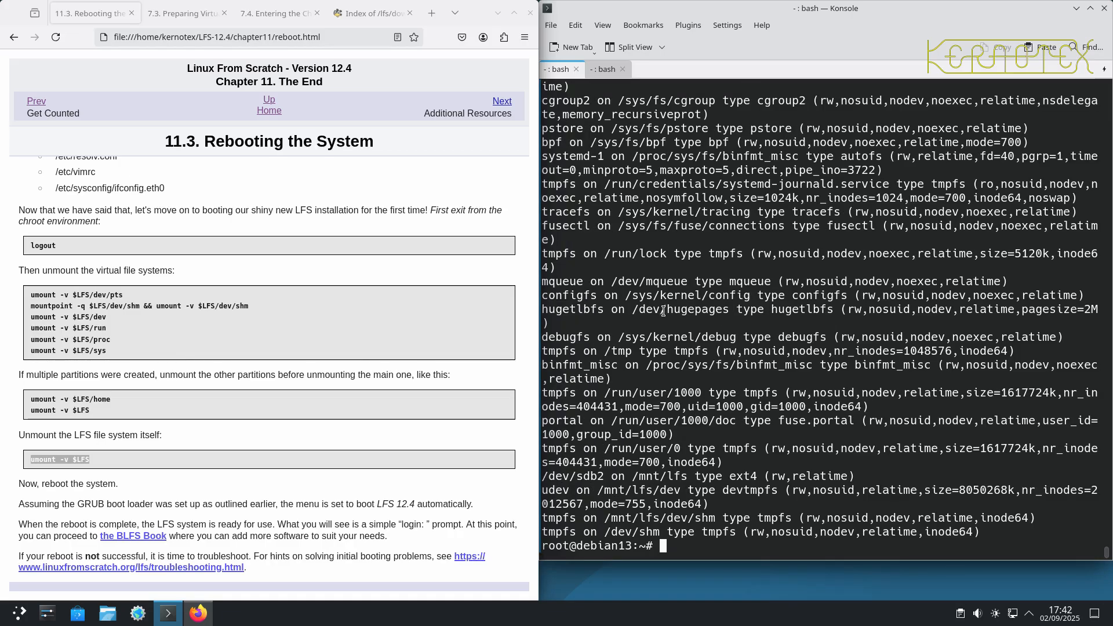
{"action": "double_click", "coordinate": [642, 517]}
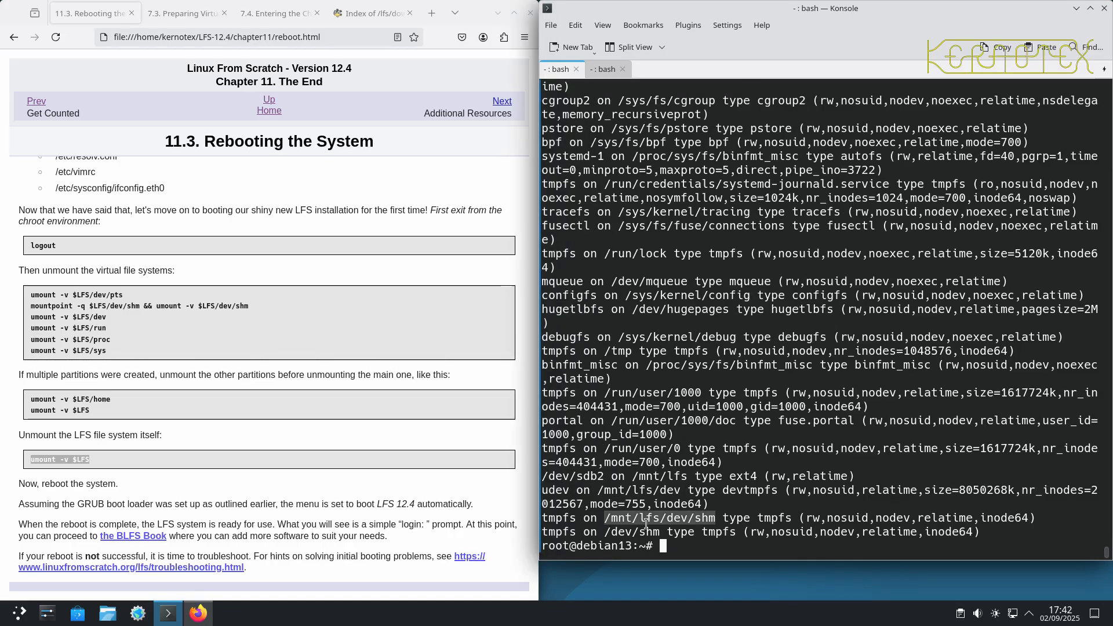
{"action": "type", "text": "umount /mnt/lfs/dev/shm"}
{"action": "type", "text": "umount -v $LFS"}
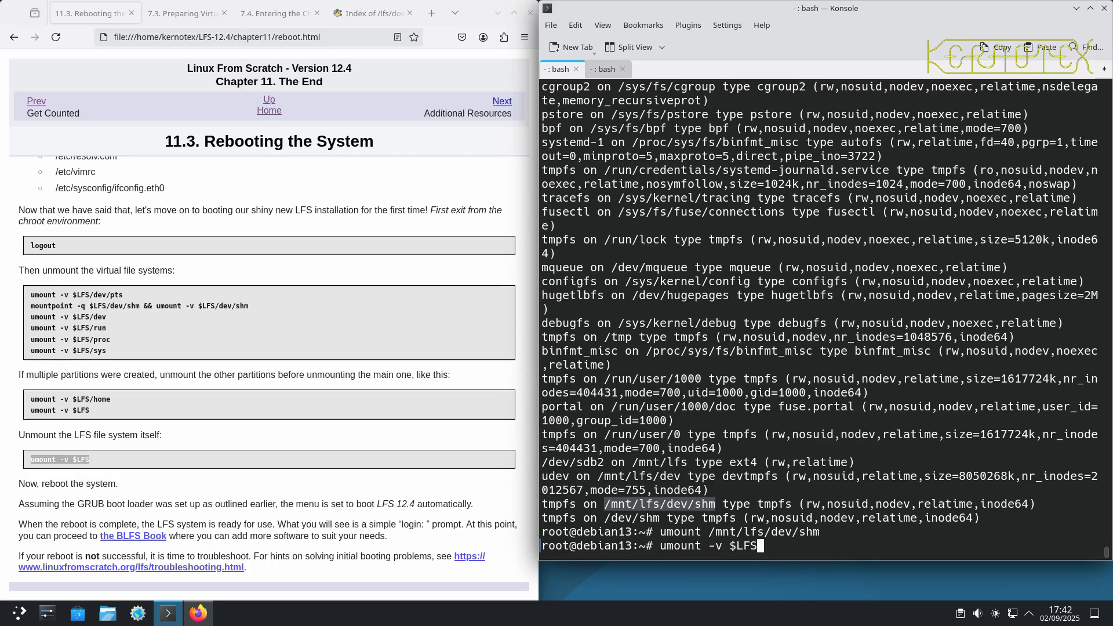
{"action": "key", "text": "Return"}
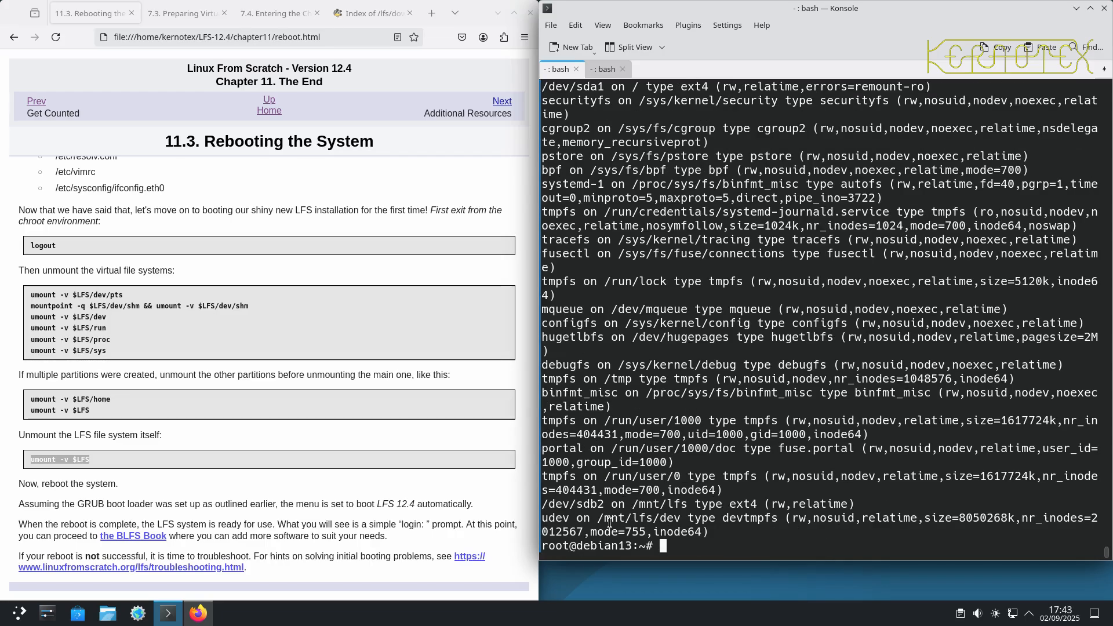
{"action": "double_click", "coordinate": [636, 517]}
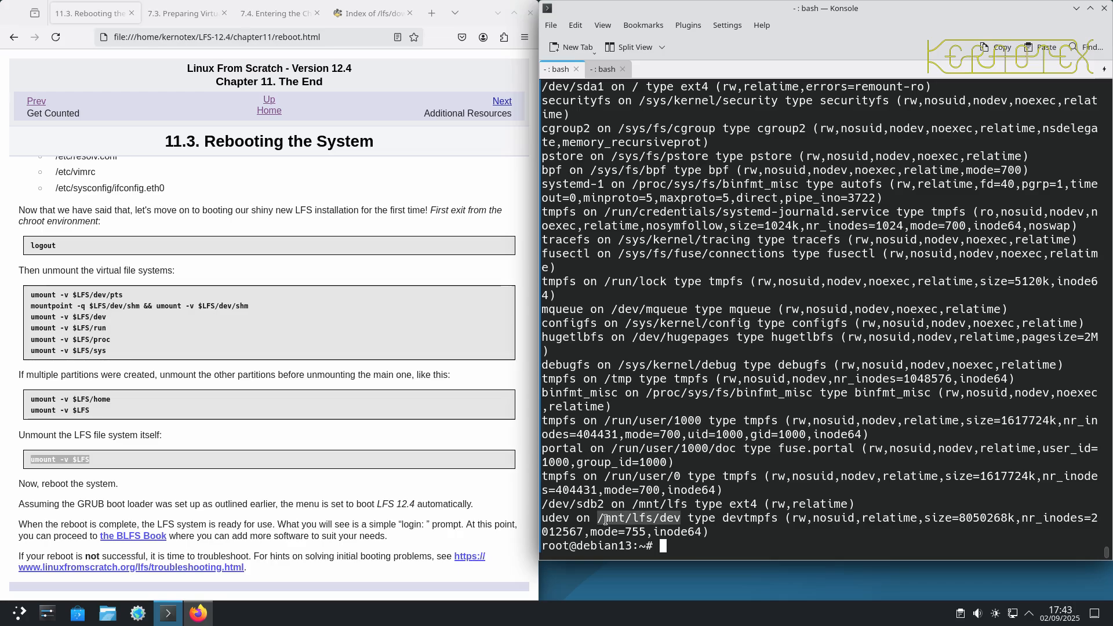
{"action": "type", "text": "mount"}
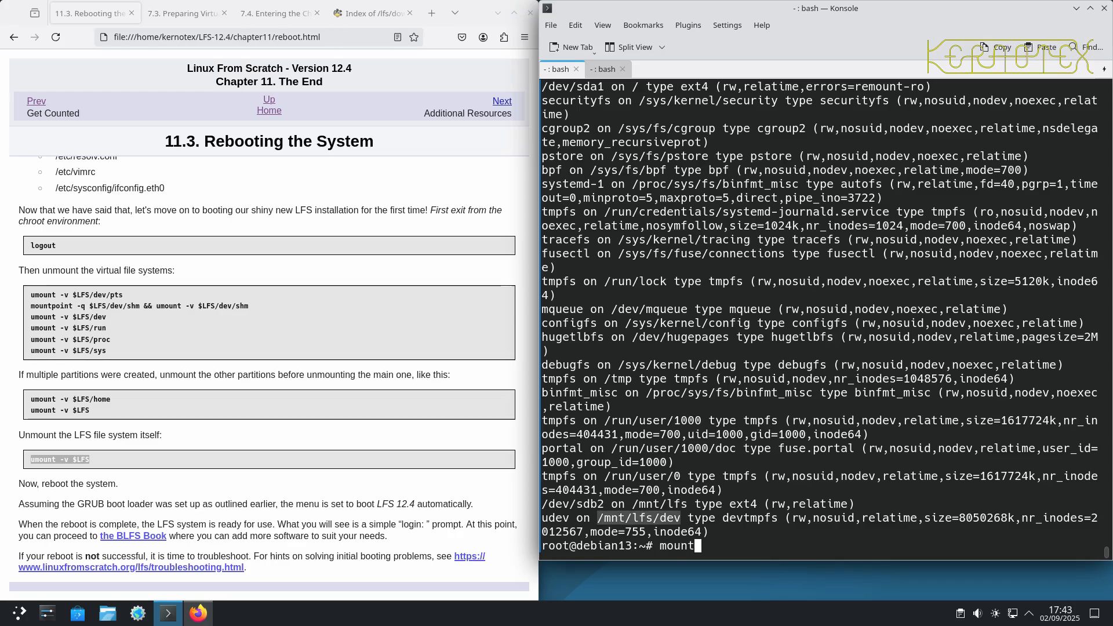
{"action": "type", "text": "umount /mnt/lfs/dev/shm"}
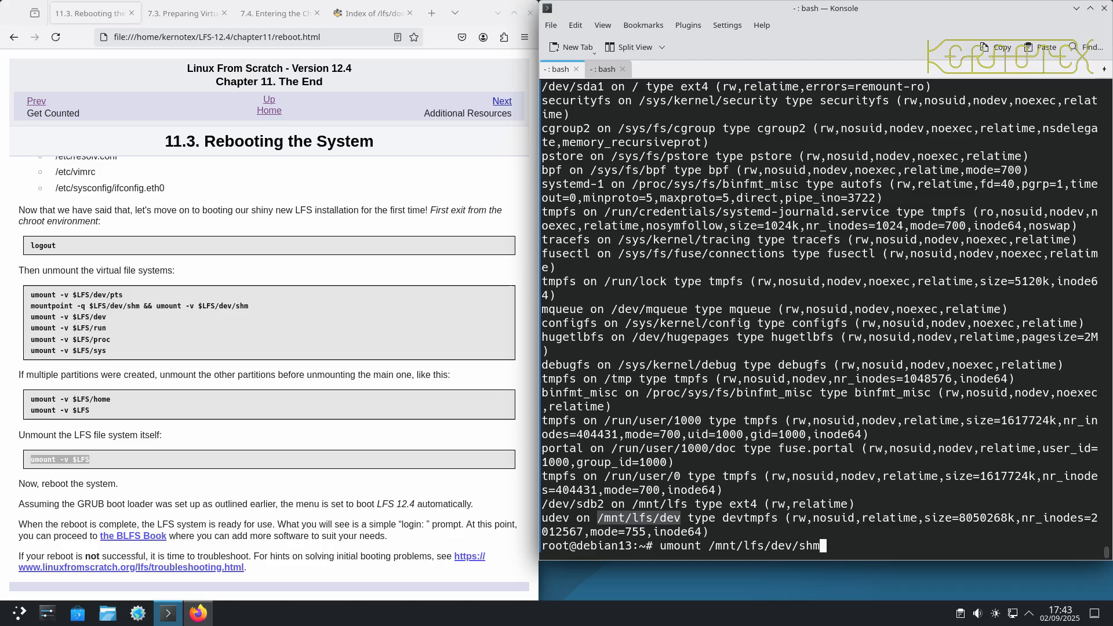
{"action": "key", "text": "Return"}
{"action": "type", "text": "umount /mnt/lfs"}
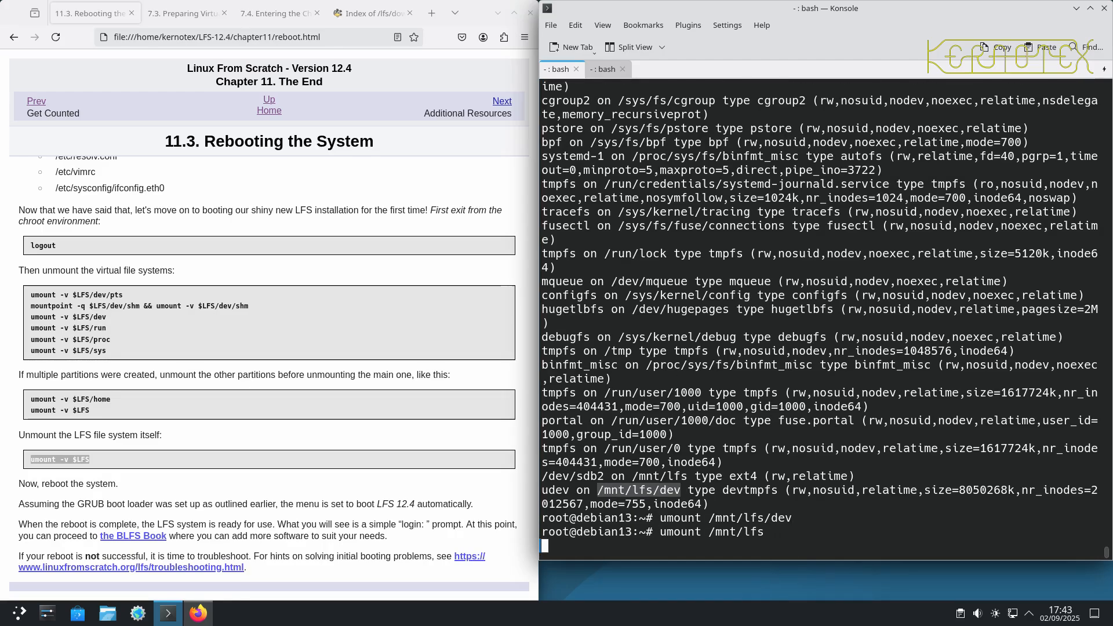
{"action": "key", "text": "Return"}
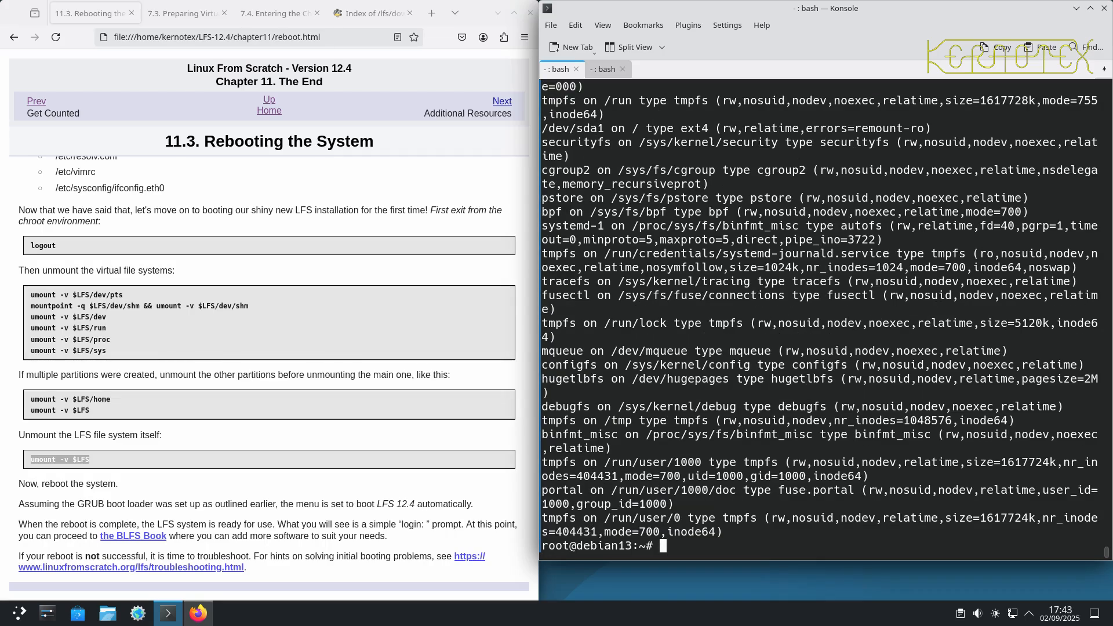
Step: Check disk usage with df -h, log out of the root shell, then close Firefox and Konsole with both tabs
{"action": "type", "text": "df -h"}
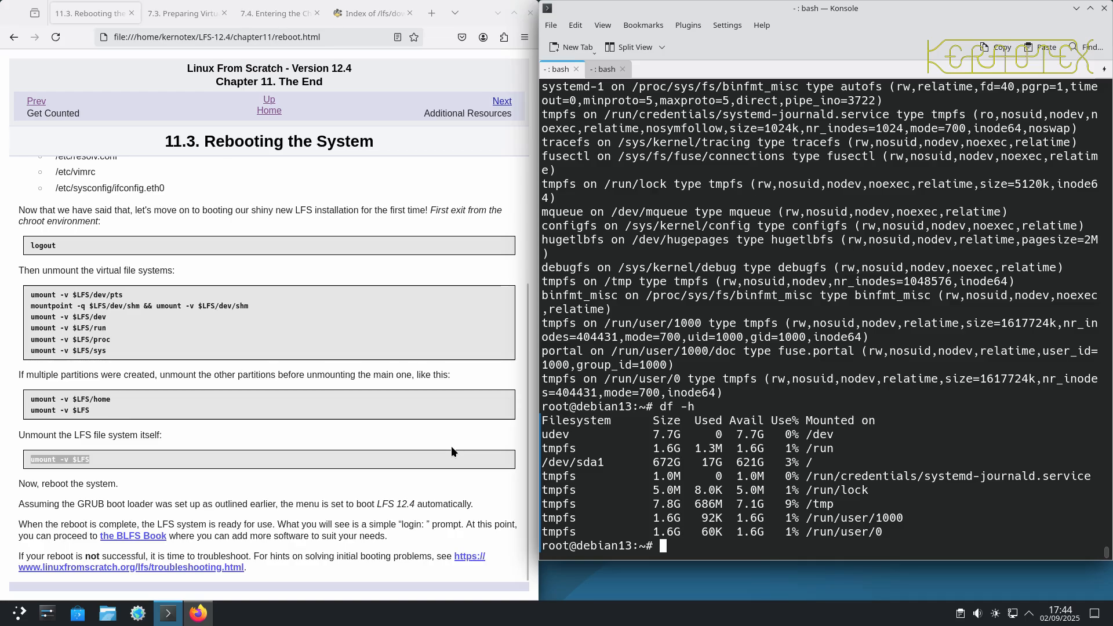
{"action": "key", "text": "Return"}
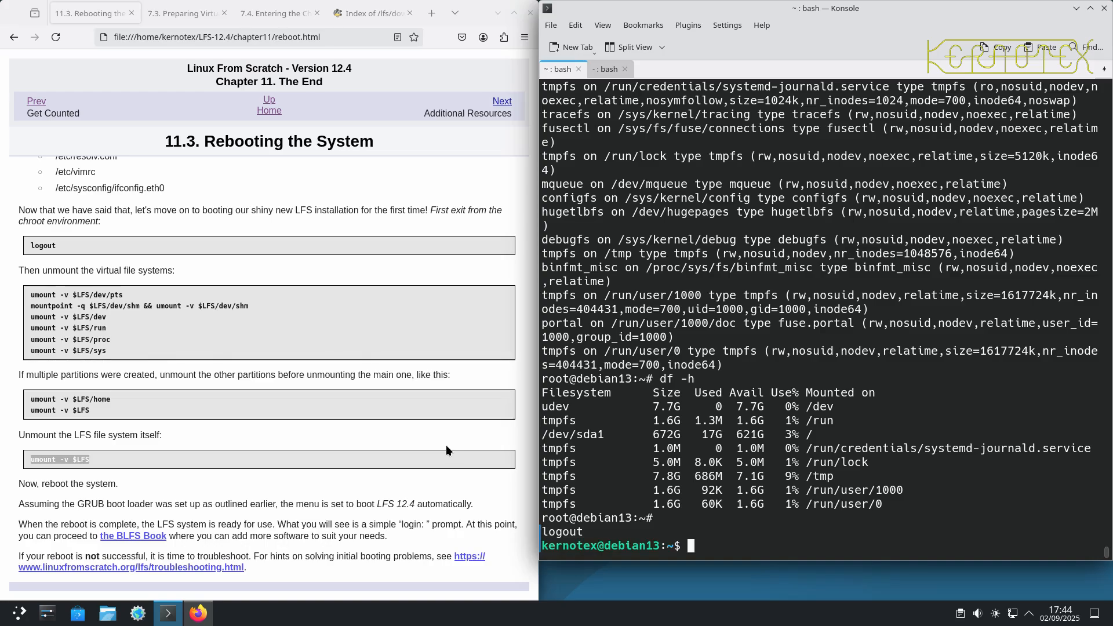
{"action": "mouse_move", "coordinate": [48, 612]}
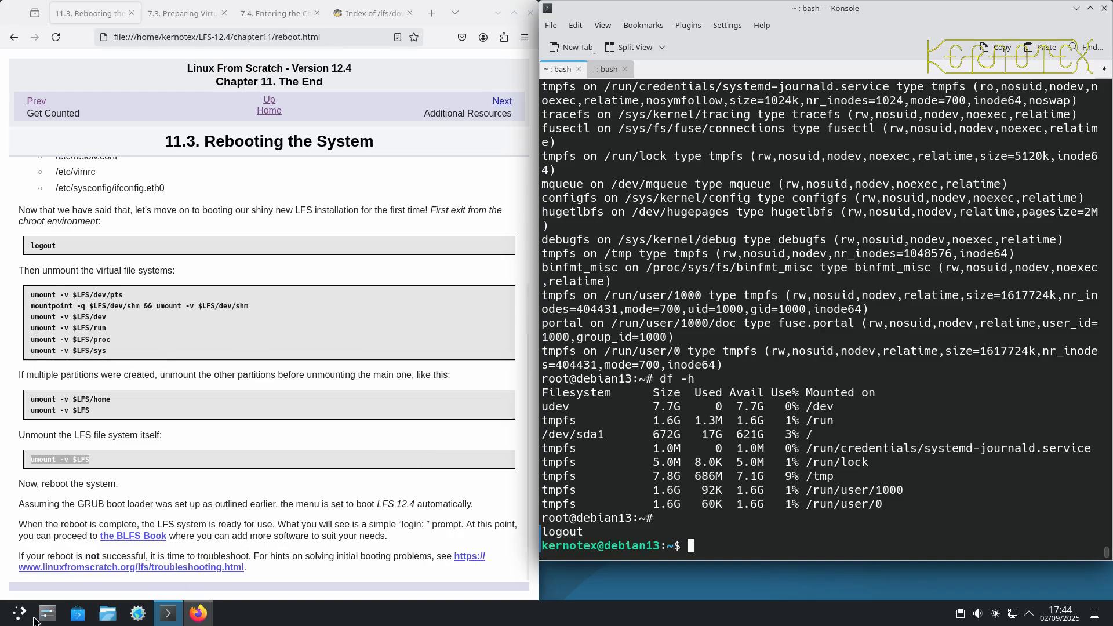
{"action": "left_click", "coordinate": [16, 611]}
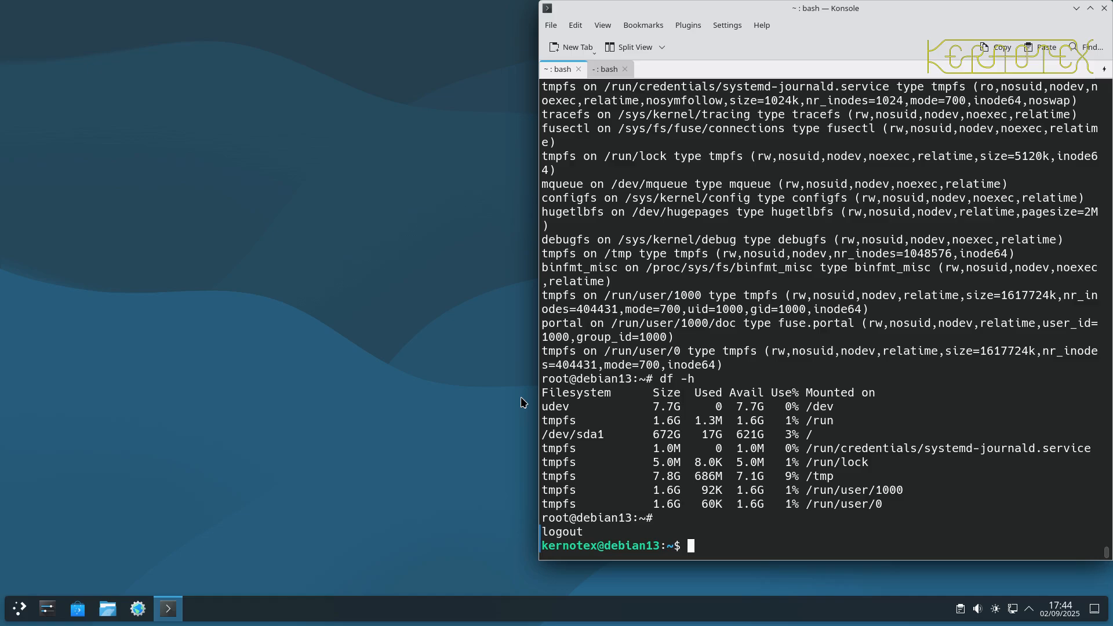
{"action": "left_click", "coordinate": [1104, 8]}
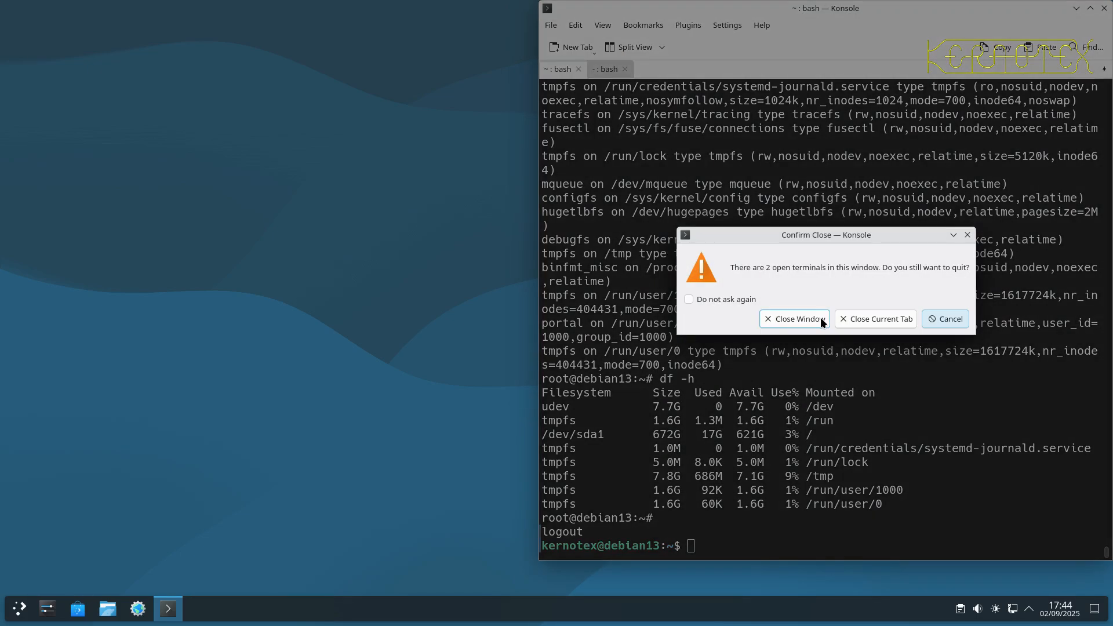
{"action": "left_click", "coordinate": [793, 318]}
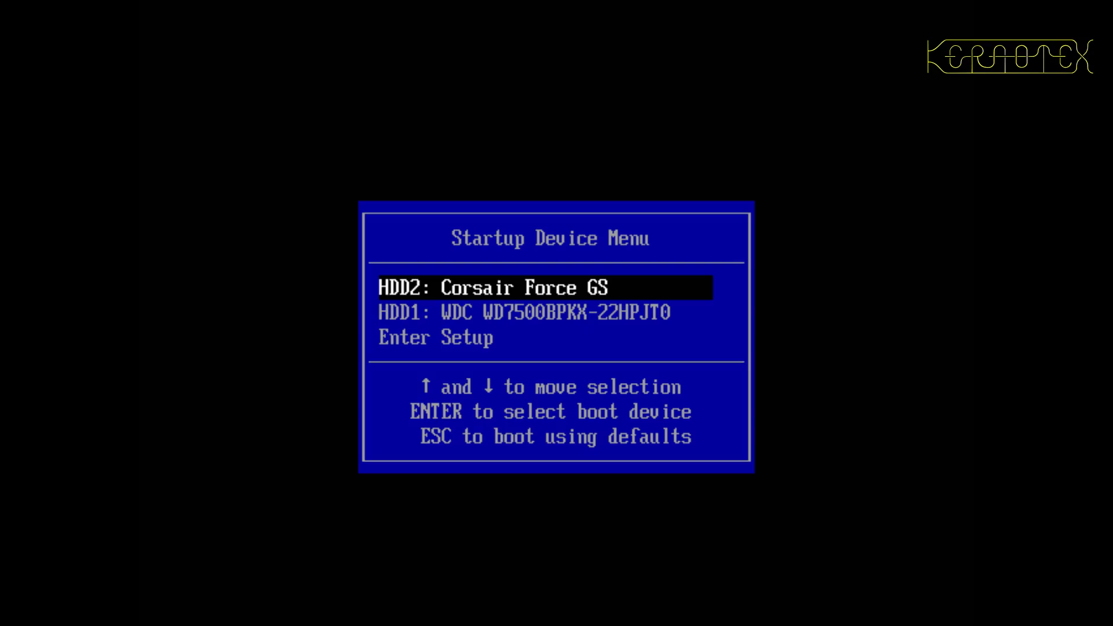
Step: Boot from the Corsair Force GS drive, dismiss the kernel-not-found error and edit the LFS GRUB entry's linux line
{"action": "key", "text": "Return"}
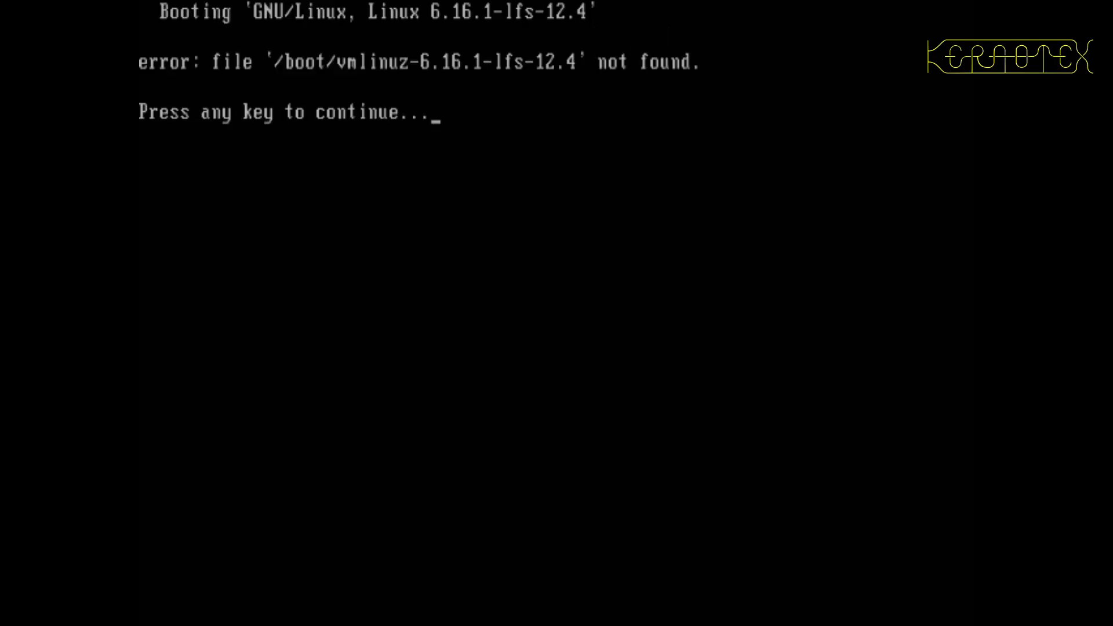
{"action": "key", "text": "enter"}
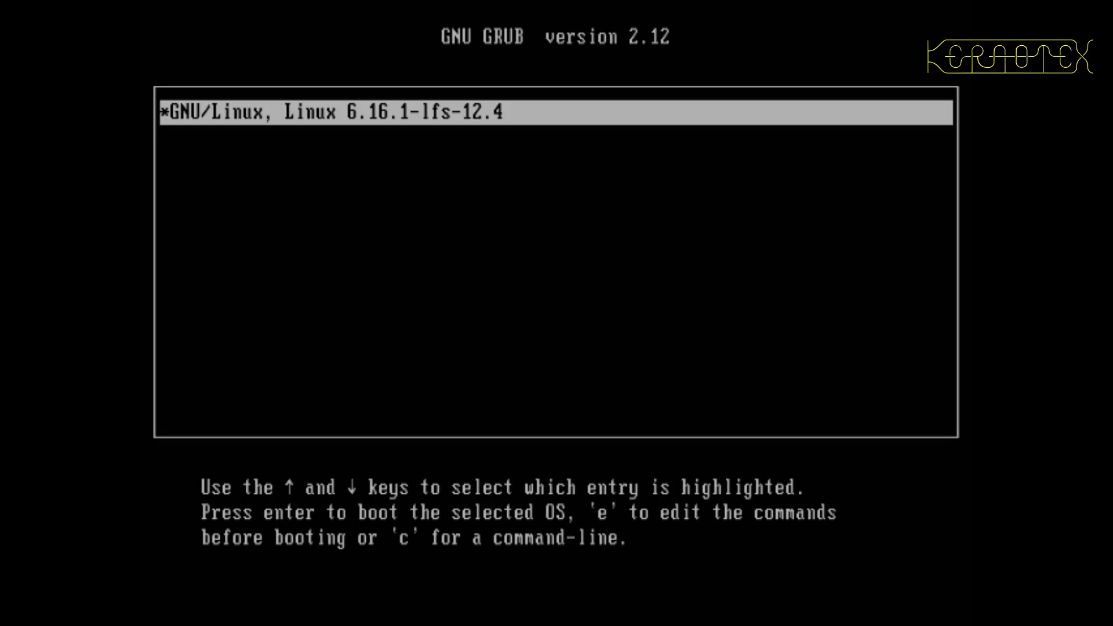
{"action": "key", "text": "e"}
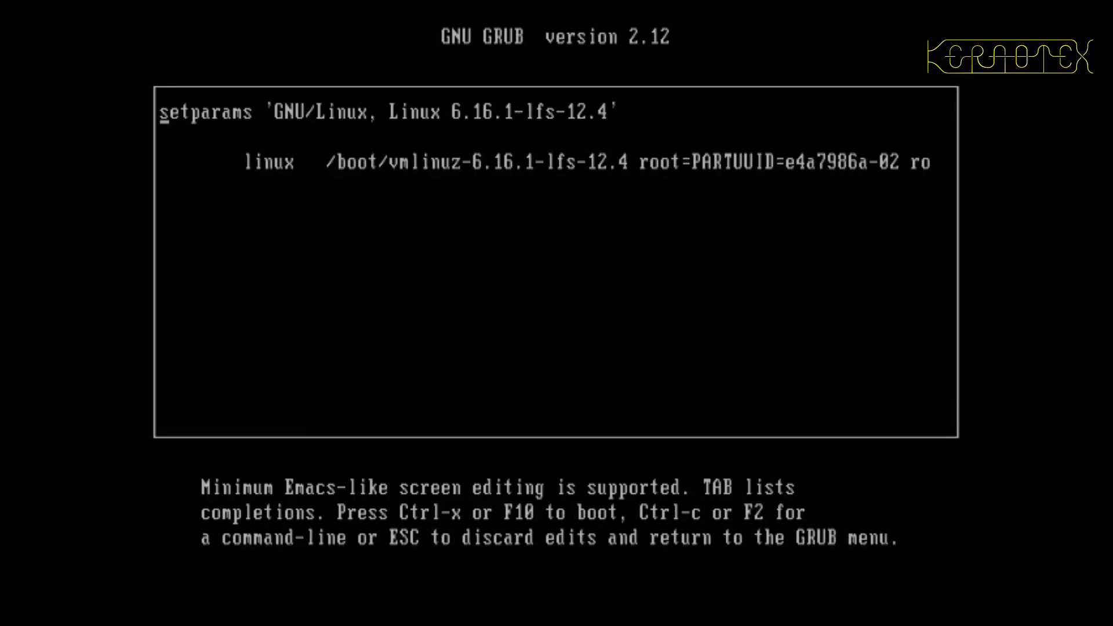
{"action": "key", "text": "Down"}
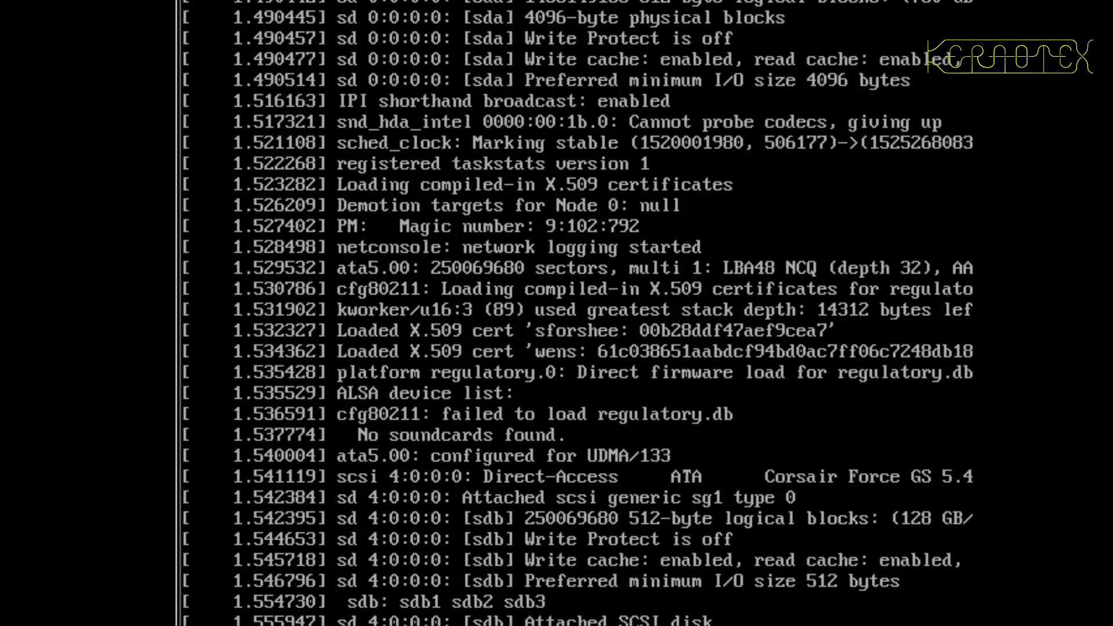
Step: Log in as root at the lfs12-4 prompt and mount /boot
{"action": "scroll", "scroll_direction": "down", "scroll_amount": 3}
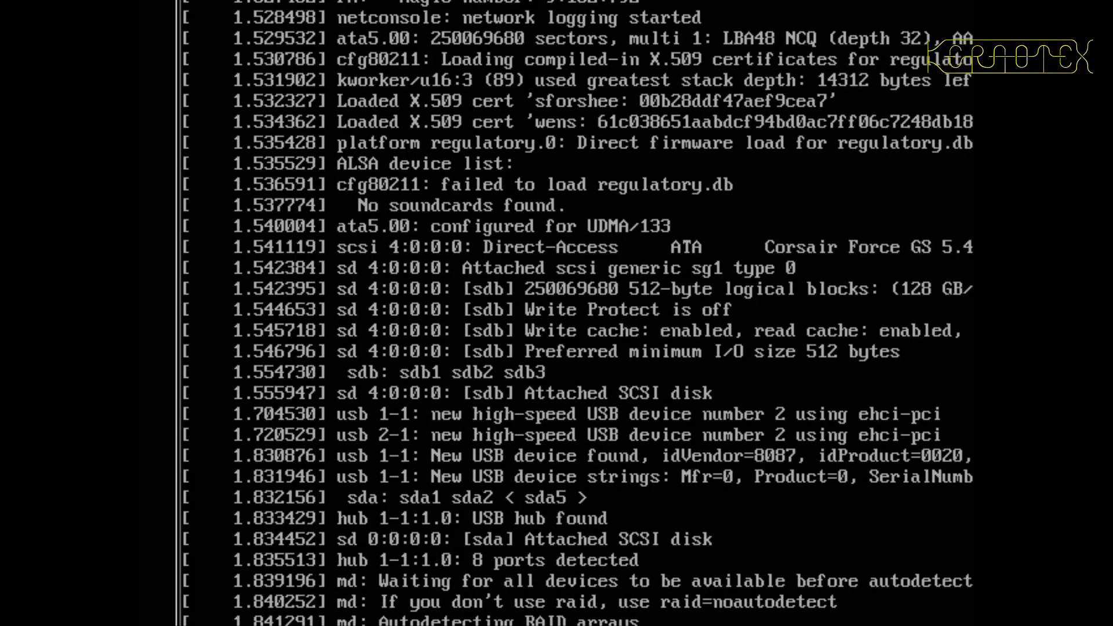
{"action": "scroll", "scroll_direction": "down", "scroll_amount": 3}
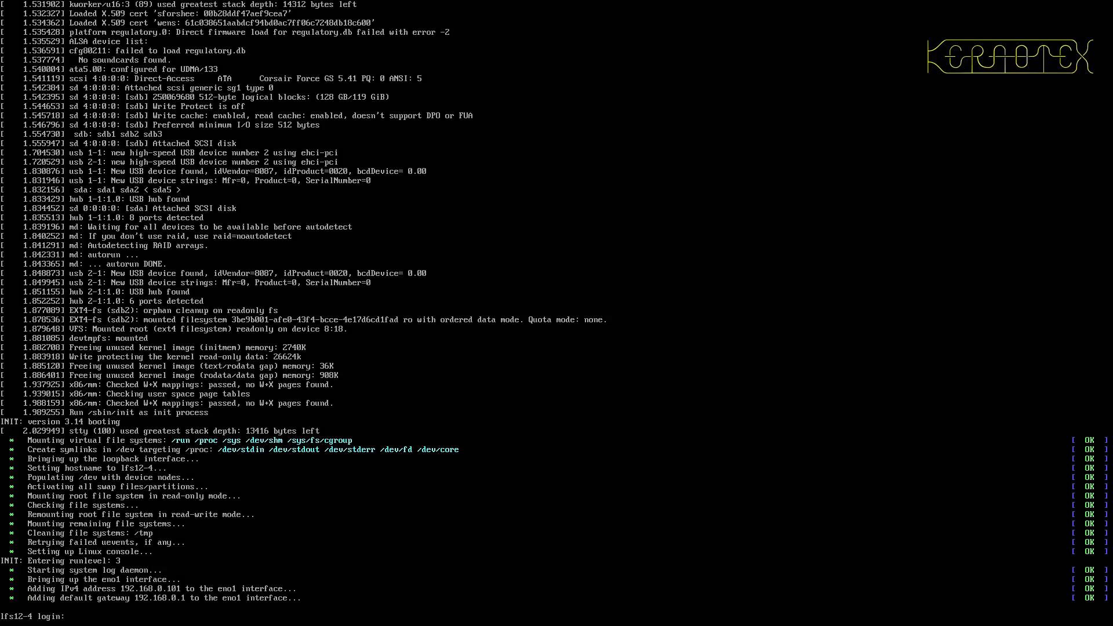
{"action": "type", "text": "root"}
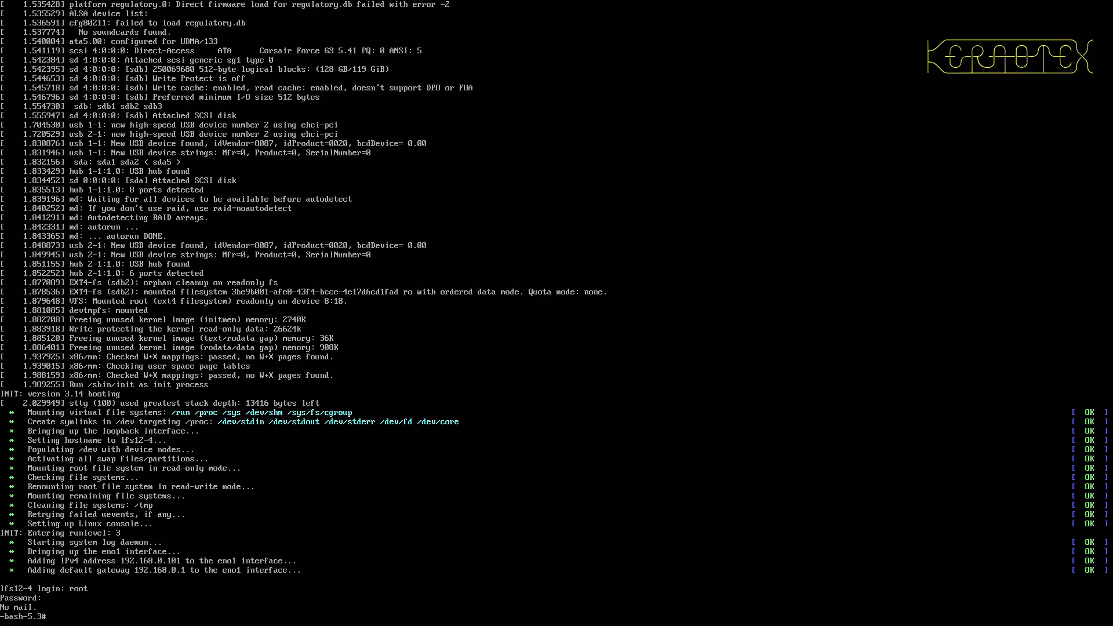
{"action": "type", "text": "mo"}
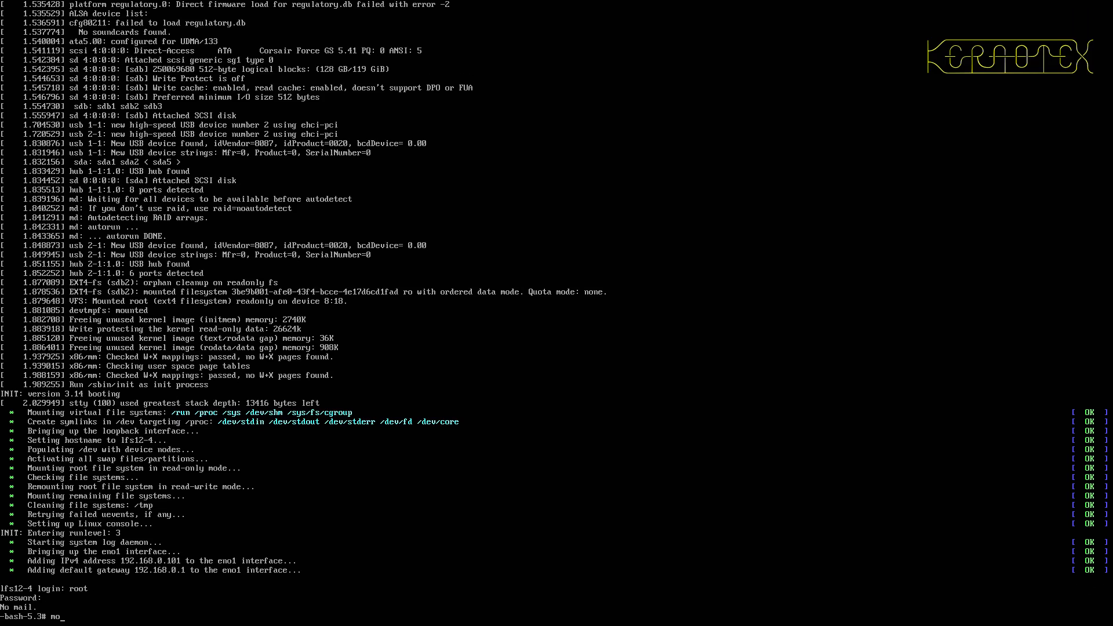
{"action": "type", "text": "unt /boot"}
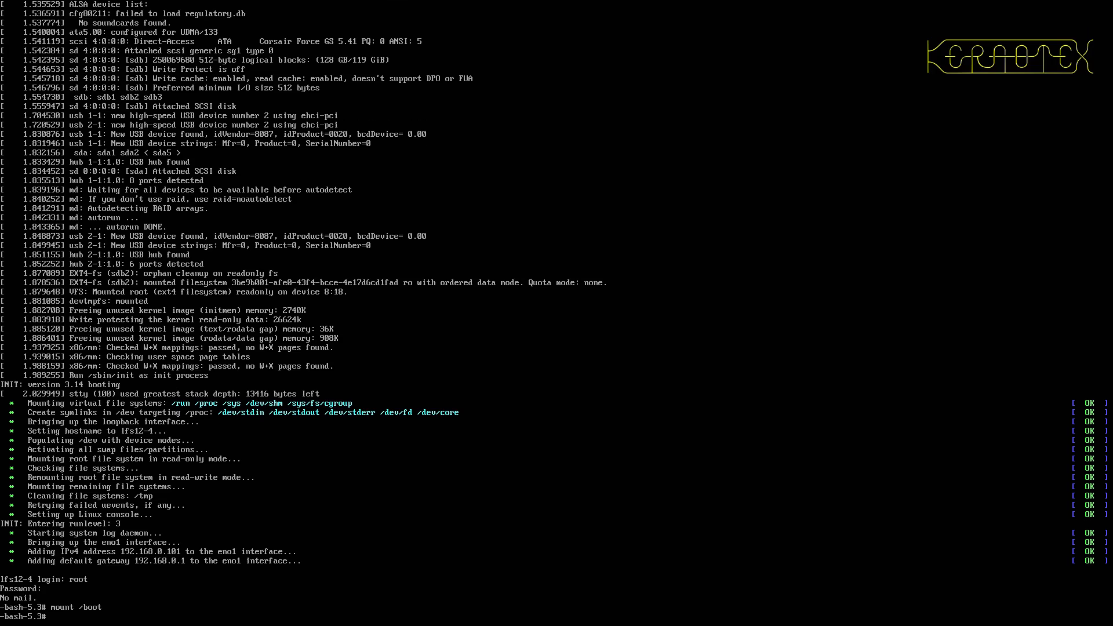
{"action": "type", "text": "vi /b"}
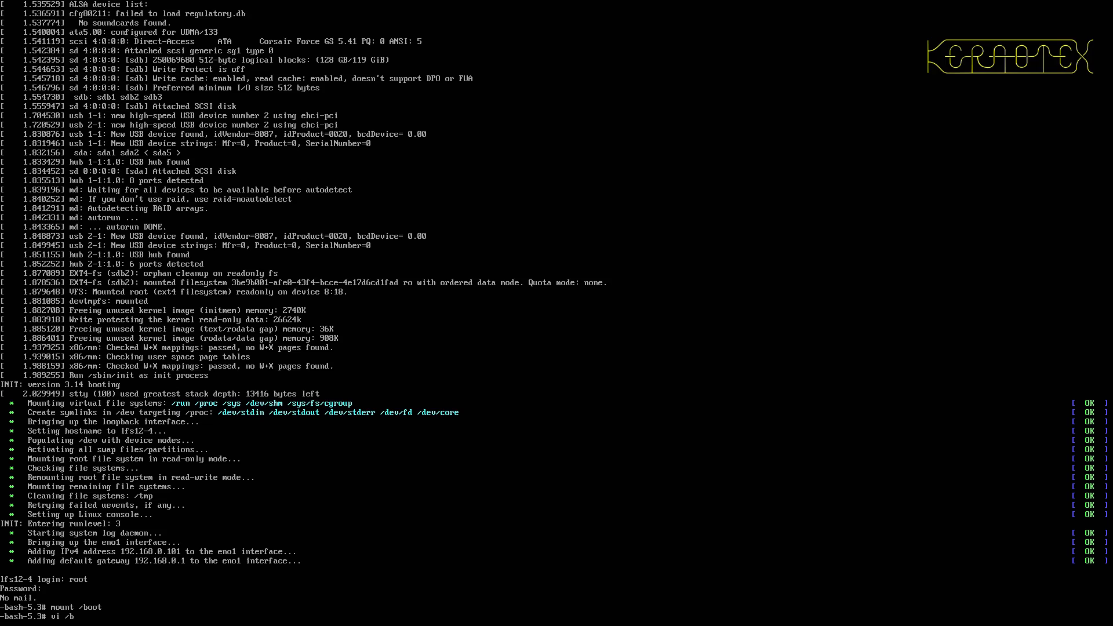
Step: In vi, change /boot/grub/grub.cfg to load /vmlinuz-6.16.1-lfs-12.4 and save it
{"action": "type", "text": "oot/grub/"}
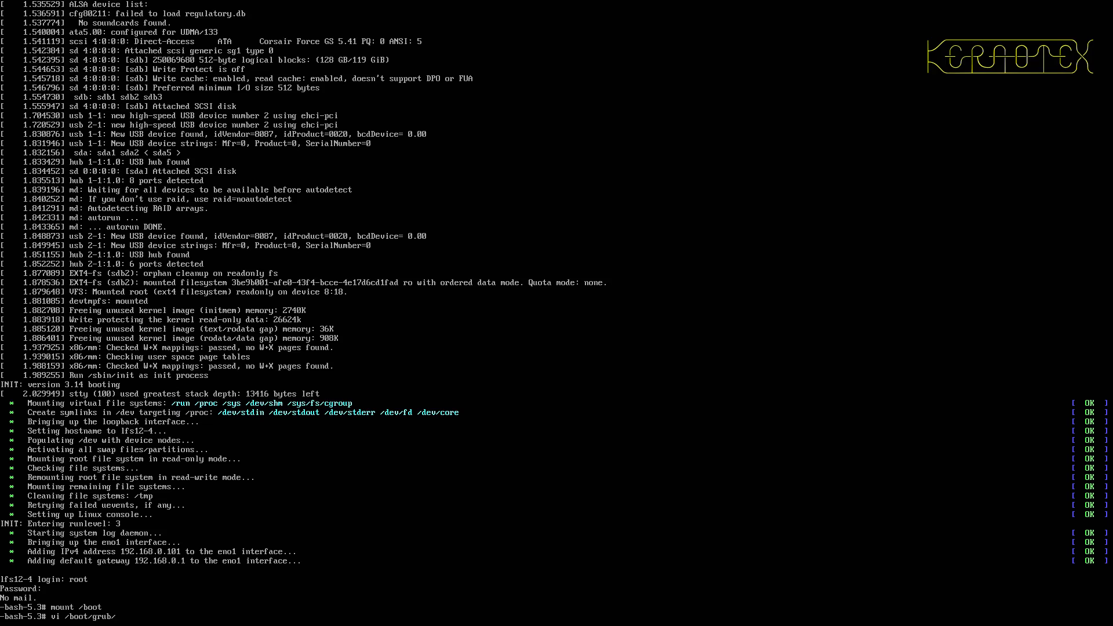
{"action": "type", "text": "grub"}
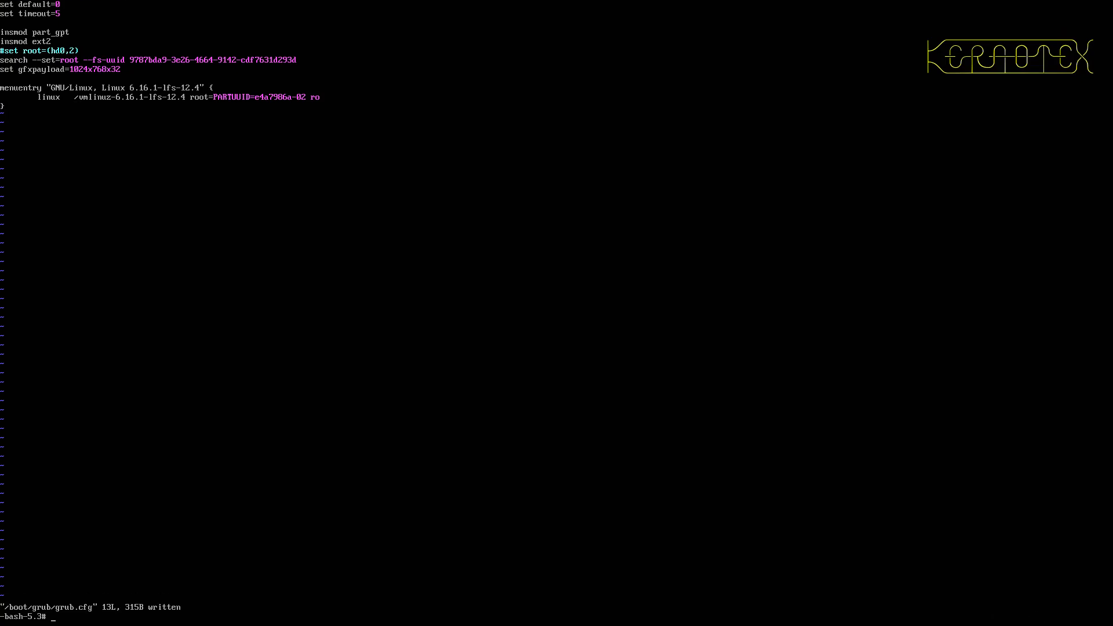
{"action": "type", "text": "d"}
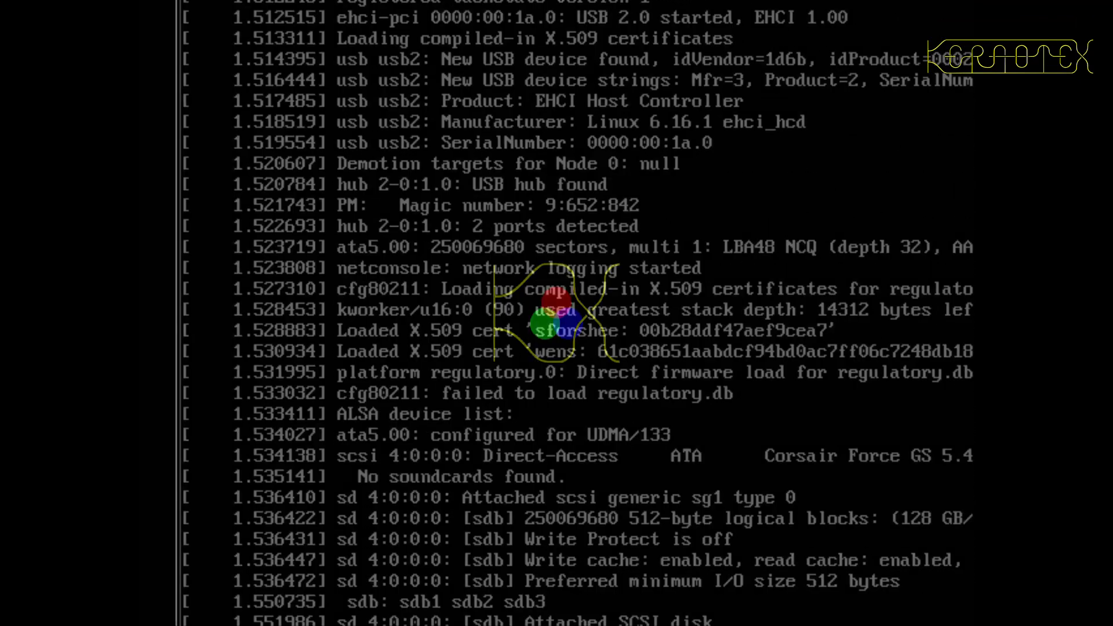
Step: After the reboot finishes at the lfs12-4 login prompt, enter root as the user
{"action": "scroll", "scroll_direction": "down", "scroll_amount": 3}
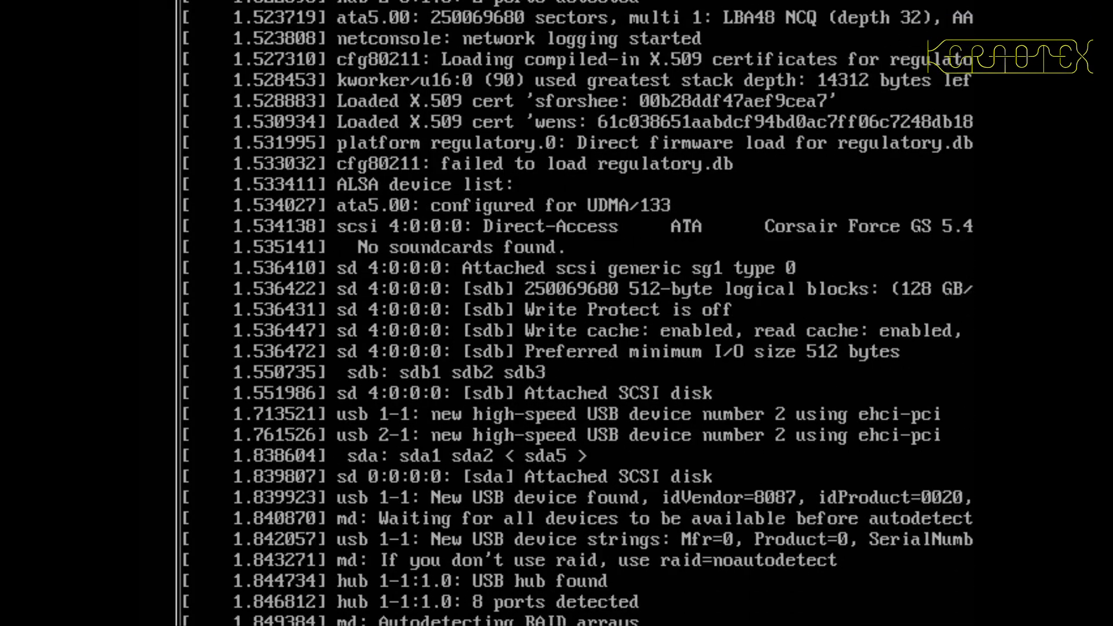
{"action": "scroll", "scroll_direction": "down", "scroll_amount": 3}
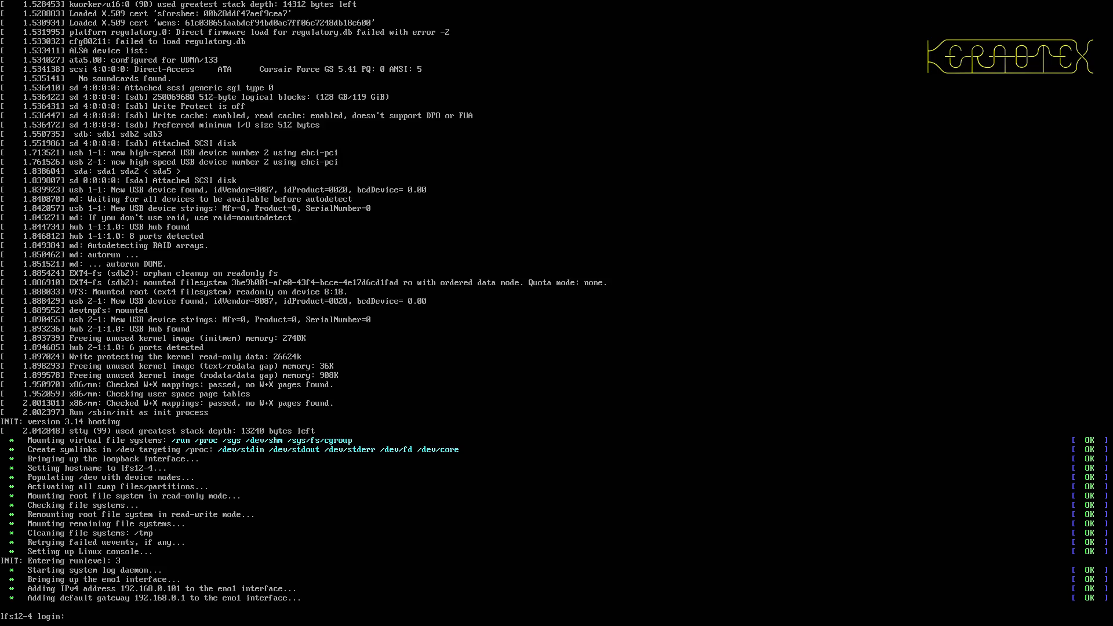
{"action": "type", "text": "root"}
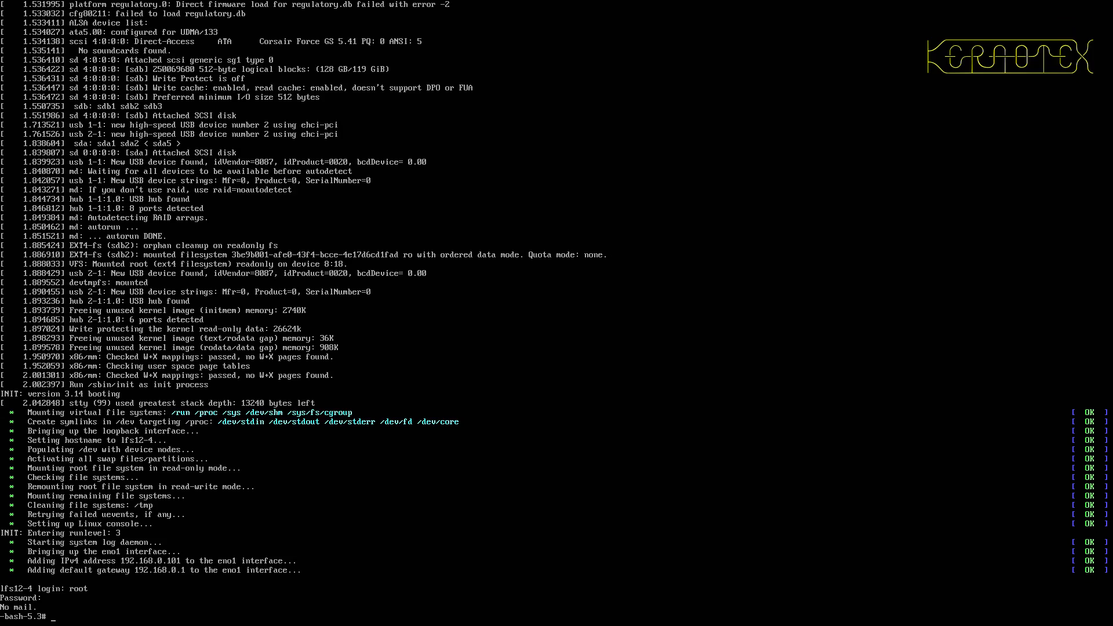
Step: Run lscpu to list the Intel Core i5 CPU details
{"action": "type", "text": "lscpu"}
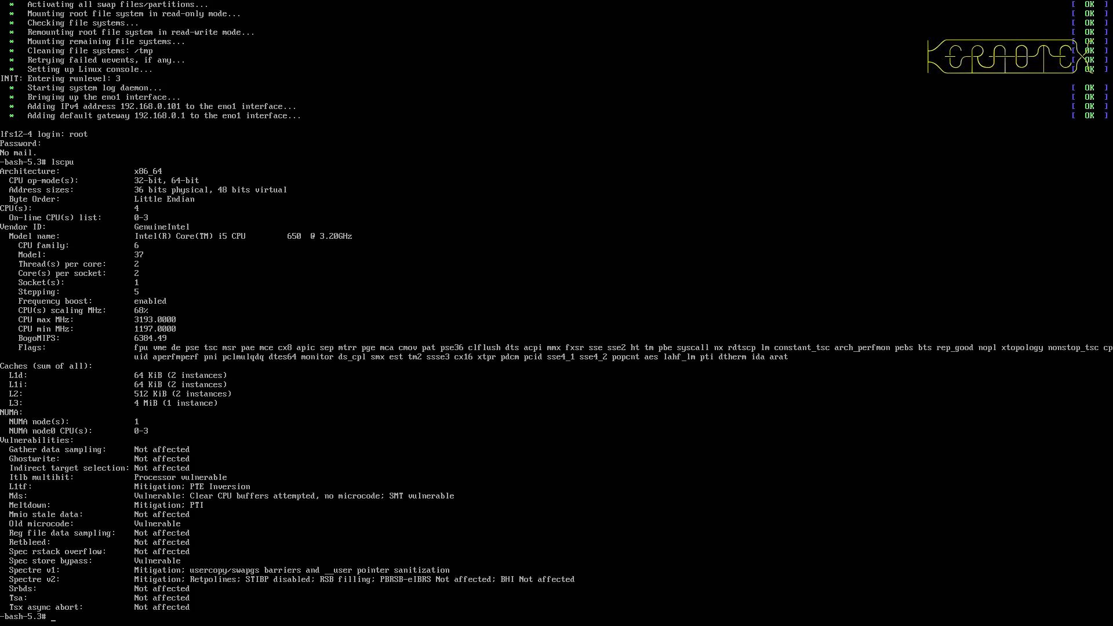
{"action": "mouse_move", "coordinate": [135, 571]}
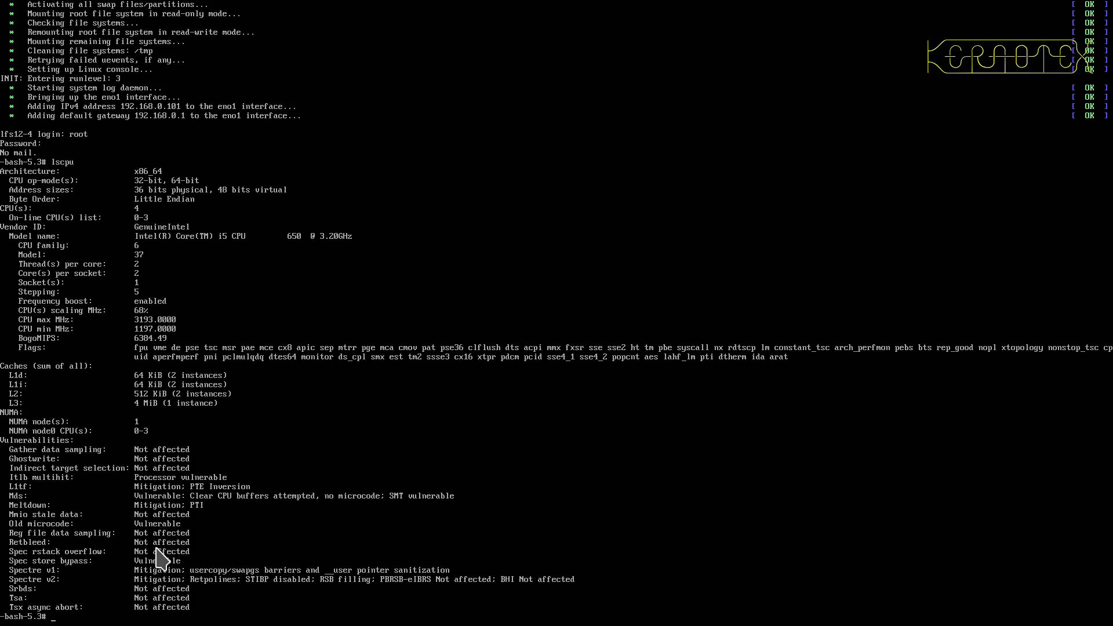
{"action": "mouse_move", "coordinate": [146, 575]}
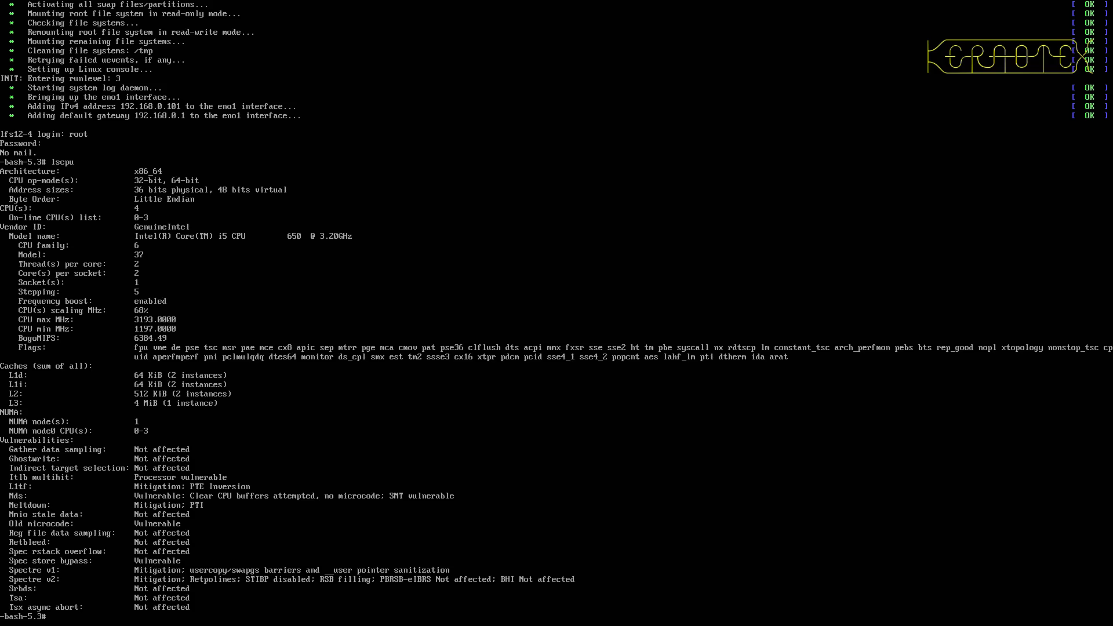
{"action": "type", "text": "cat"}
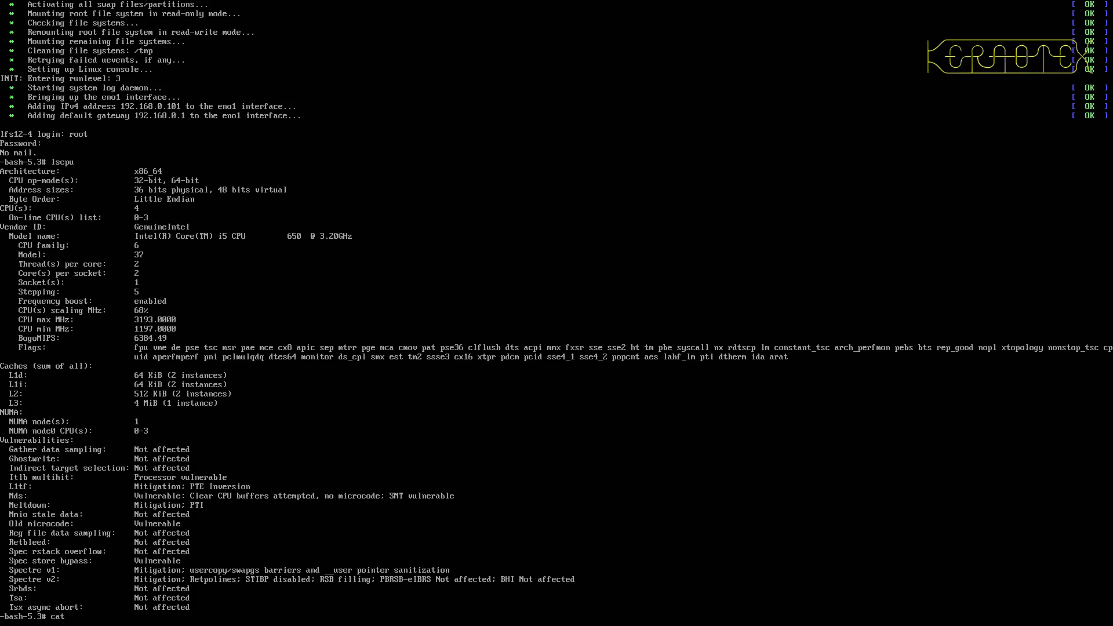
Step: Print /etc/lfs-release to show the LFS version 12.4
{"action": "type", "text": "/etc/"}
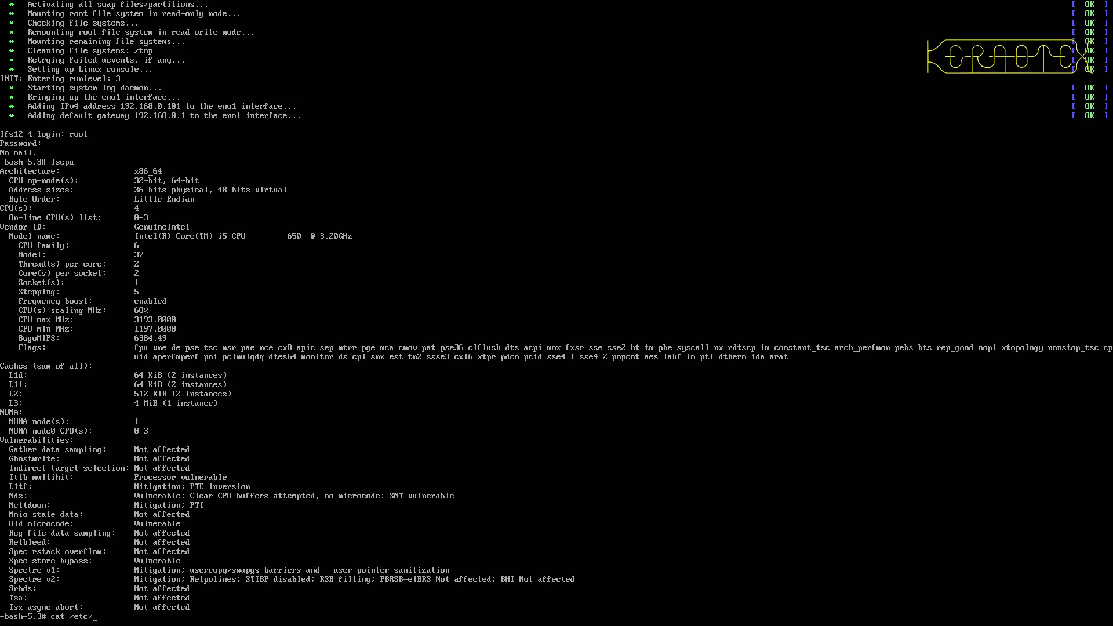
{"action": "type", "text": "lfs-release"}
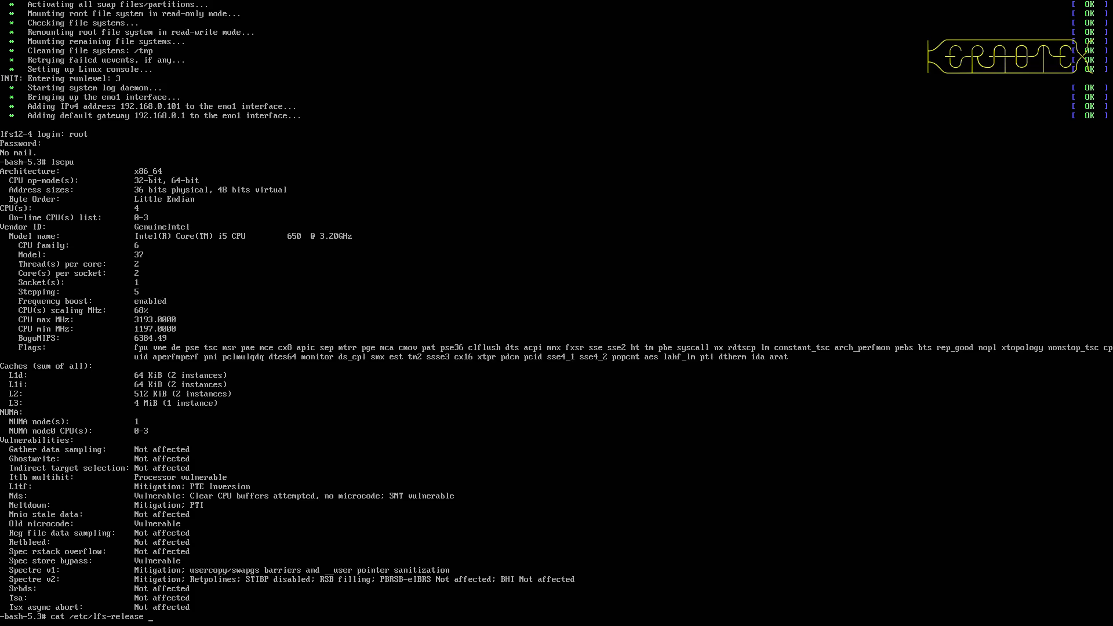
{"action": "key", "text": "Return"}
{"action": "type", "text": "hostname"}
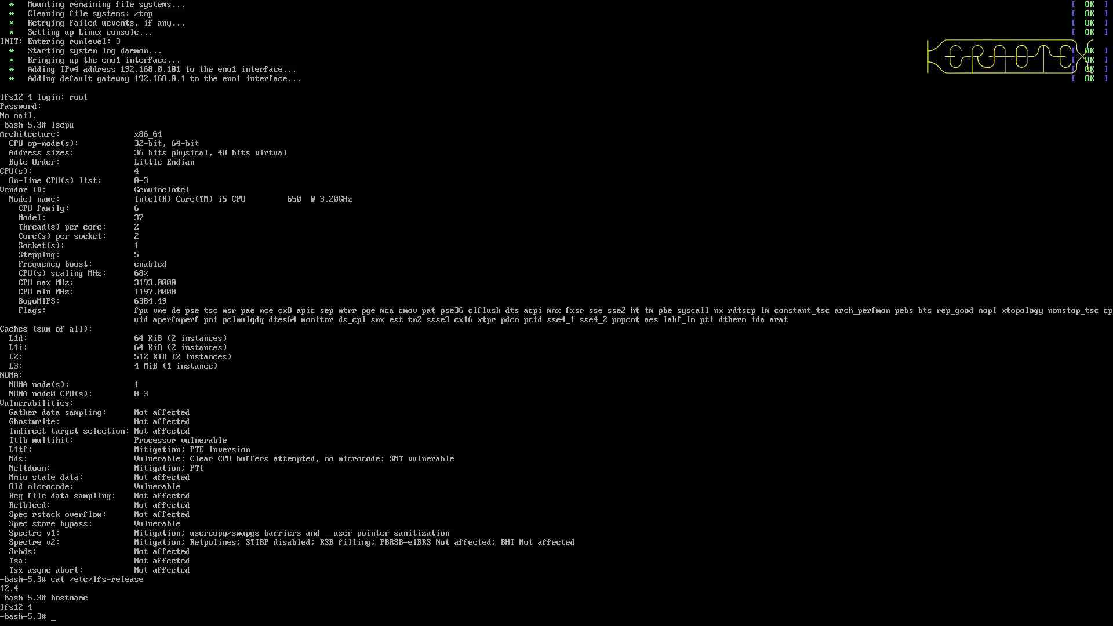
Step: Print /etc/lsb-release and /etc/os-release, confirming Linux From Scratch 12.4
{"action": "type", "text": "cat /lsb"}
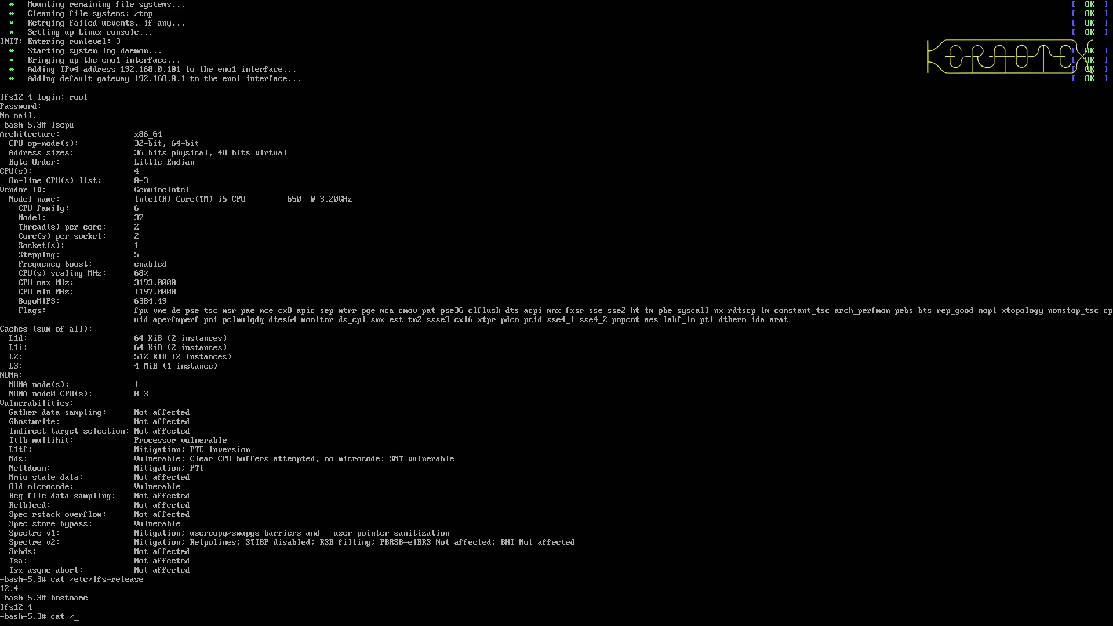
{"action": "type", "text": "etc/ls"}
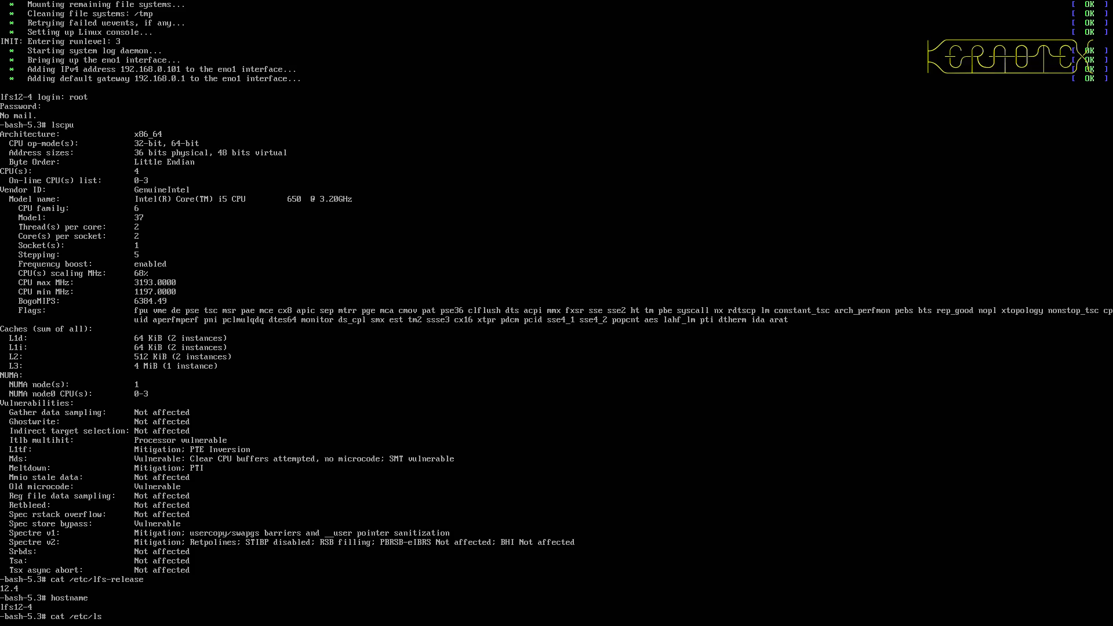
{"action": "type", "text": "cat /etc/lsb-release"}
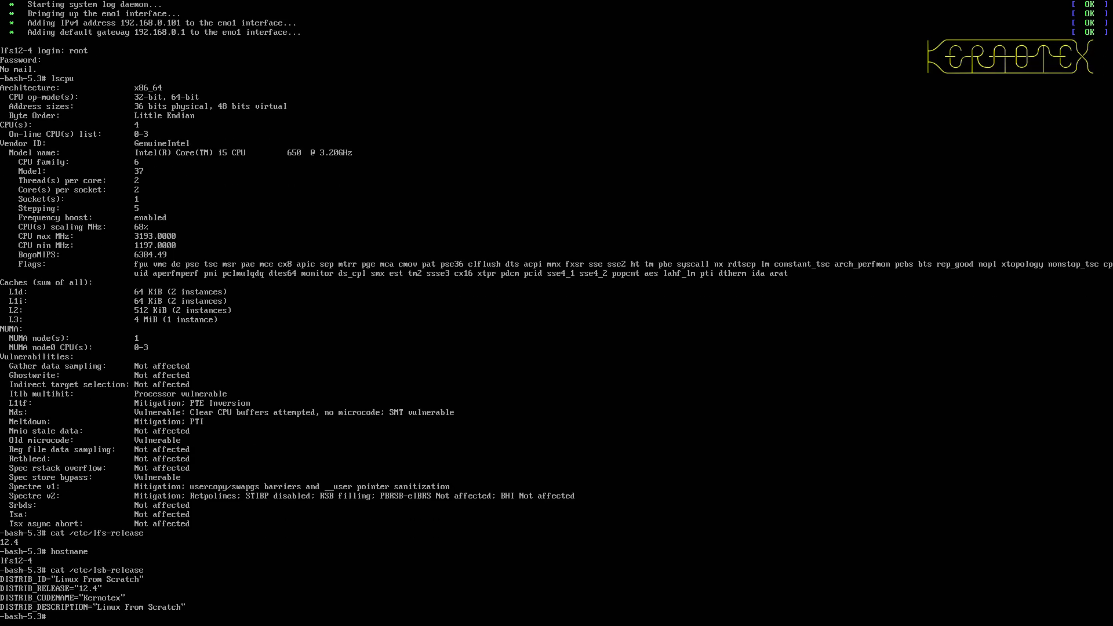
{"action": "type", "text": "cat /etc/lsb-release"}
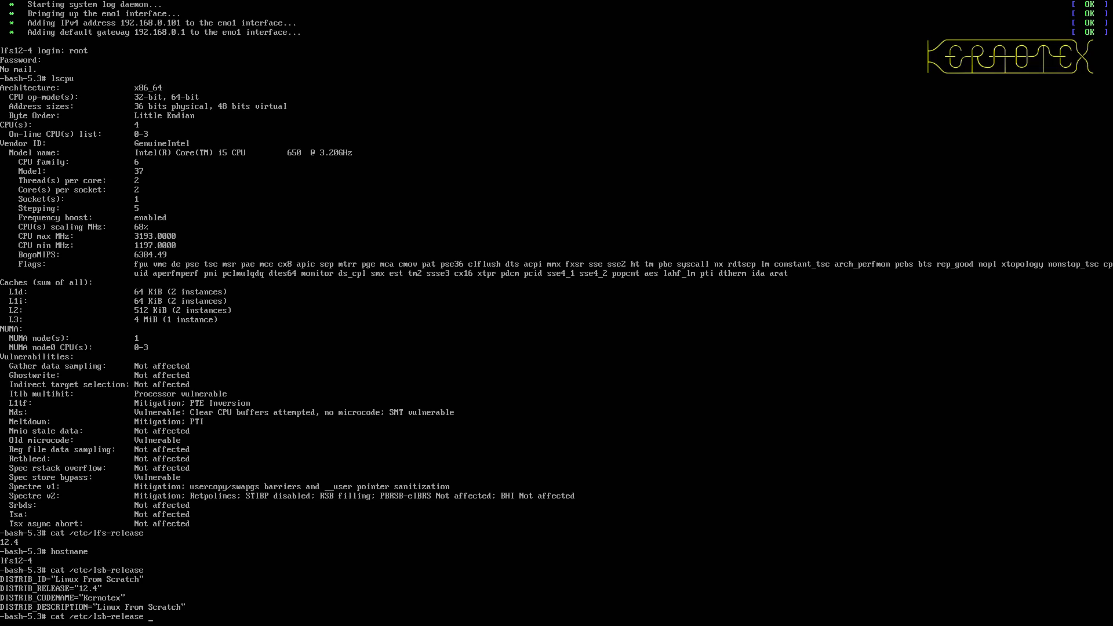
{"action": "key", "text": "BackSpace"}
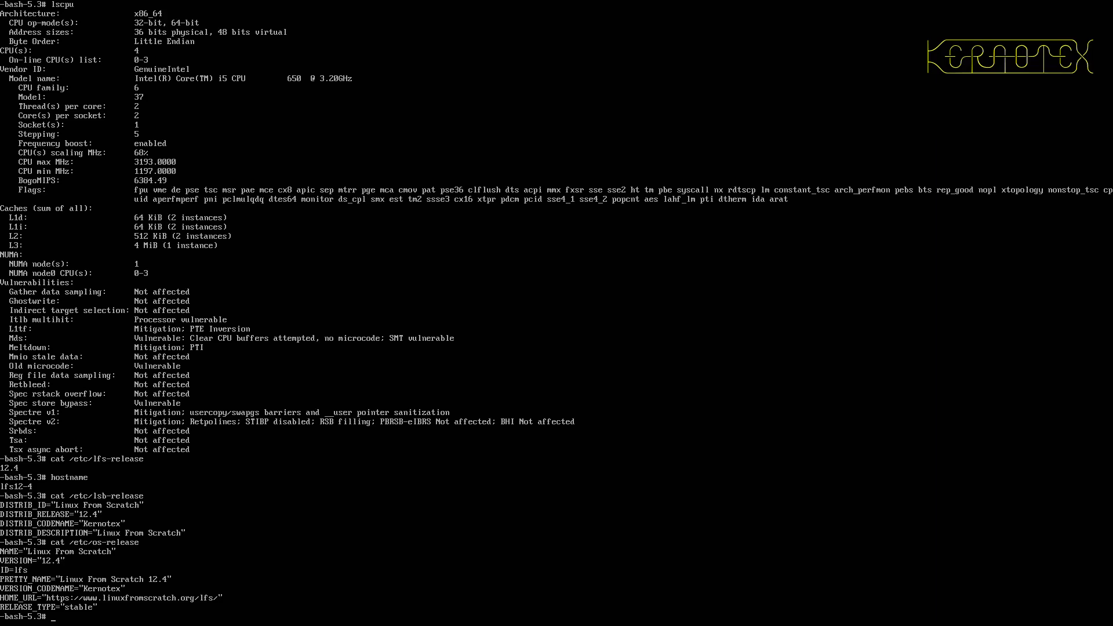
{"action": "type", "text": "ping"}
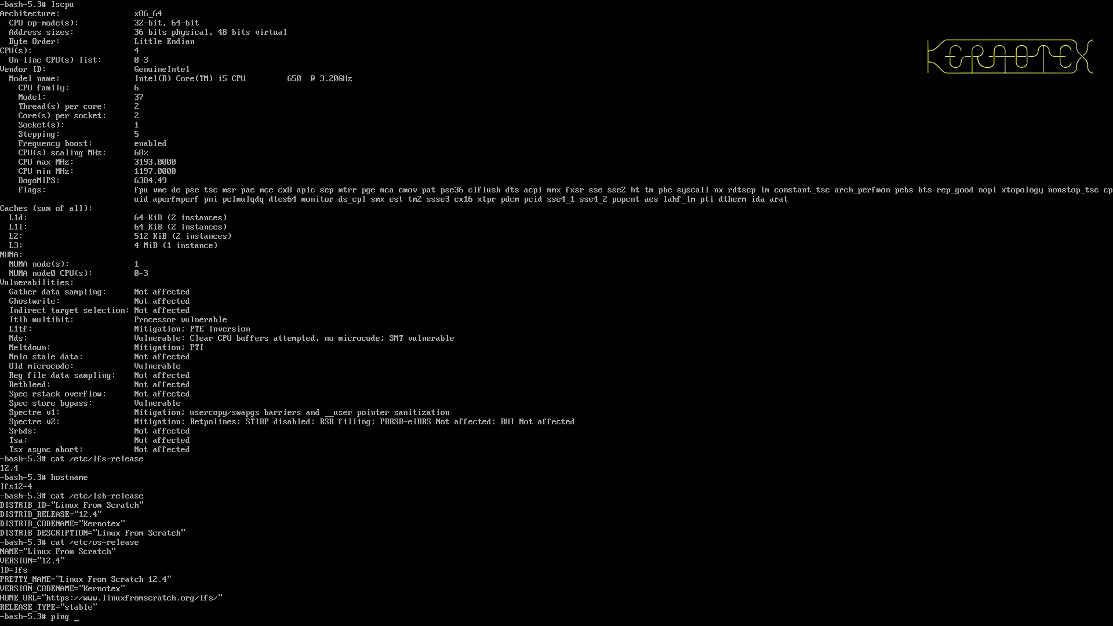
{"action": "type", "text": "192.168.0.1"}
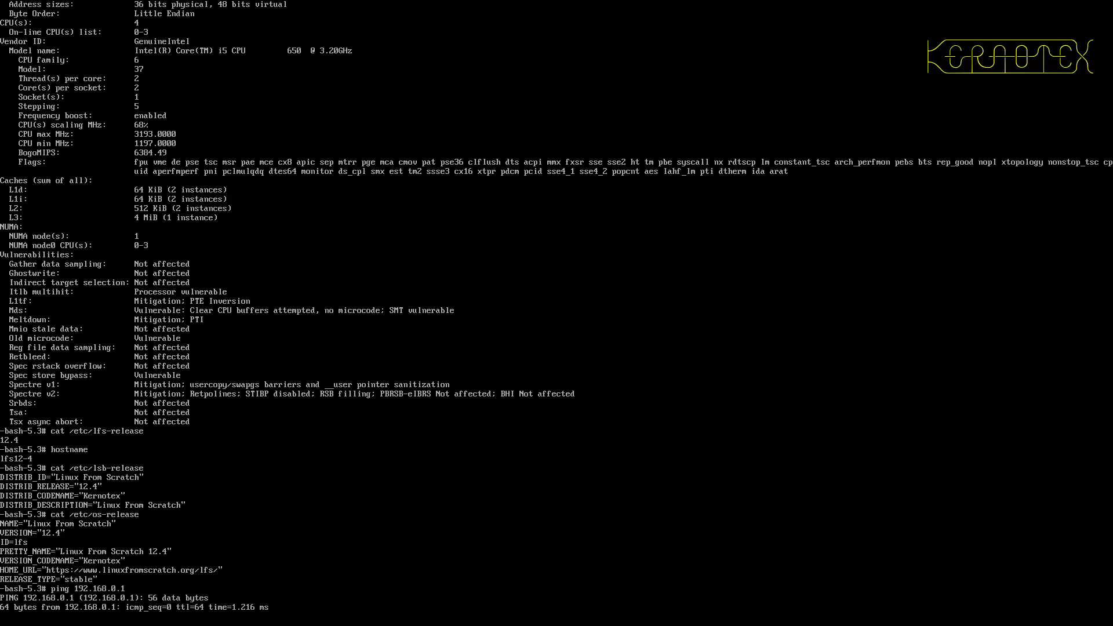
{"action": "key", "text": "ctrl+c"}
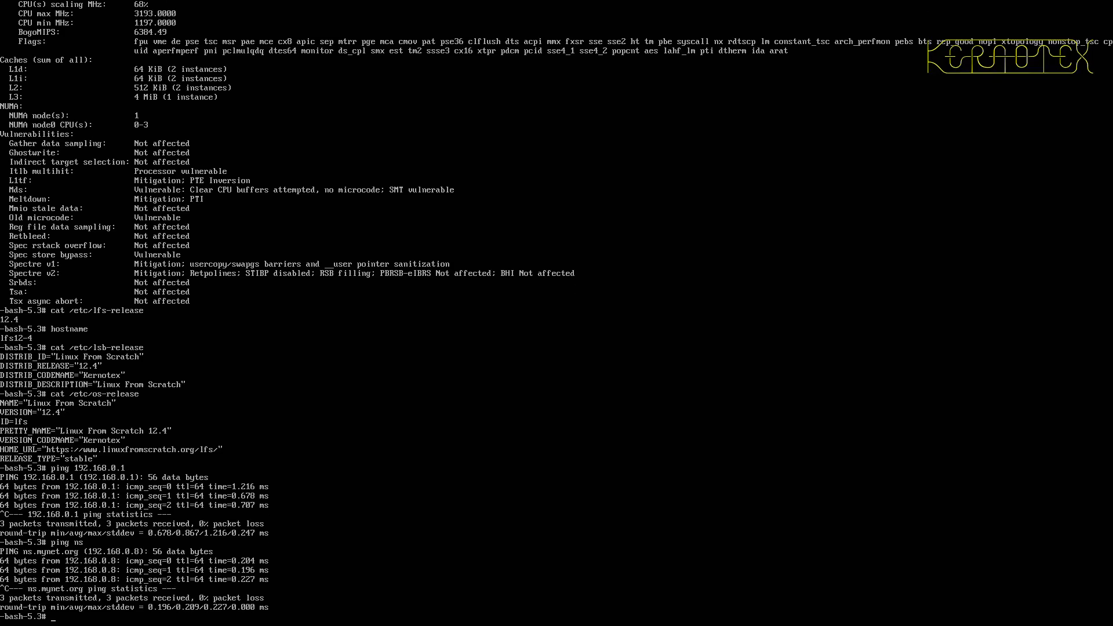
{"action": "type", "text": "ping"}
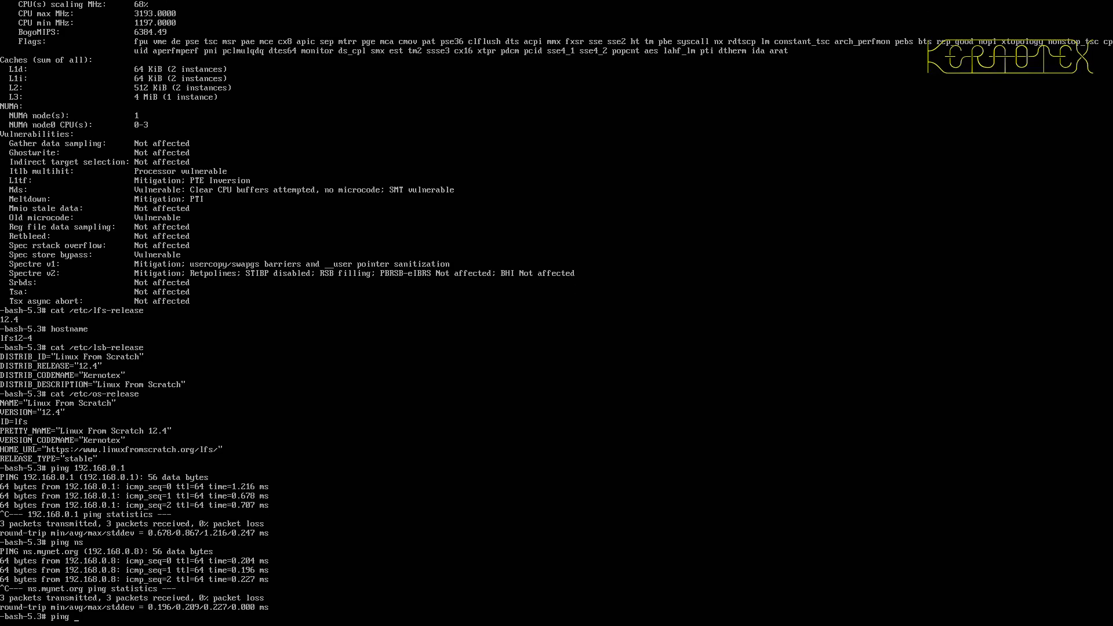
{"action": "type", "text": "www."}
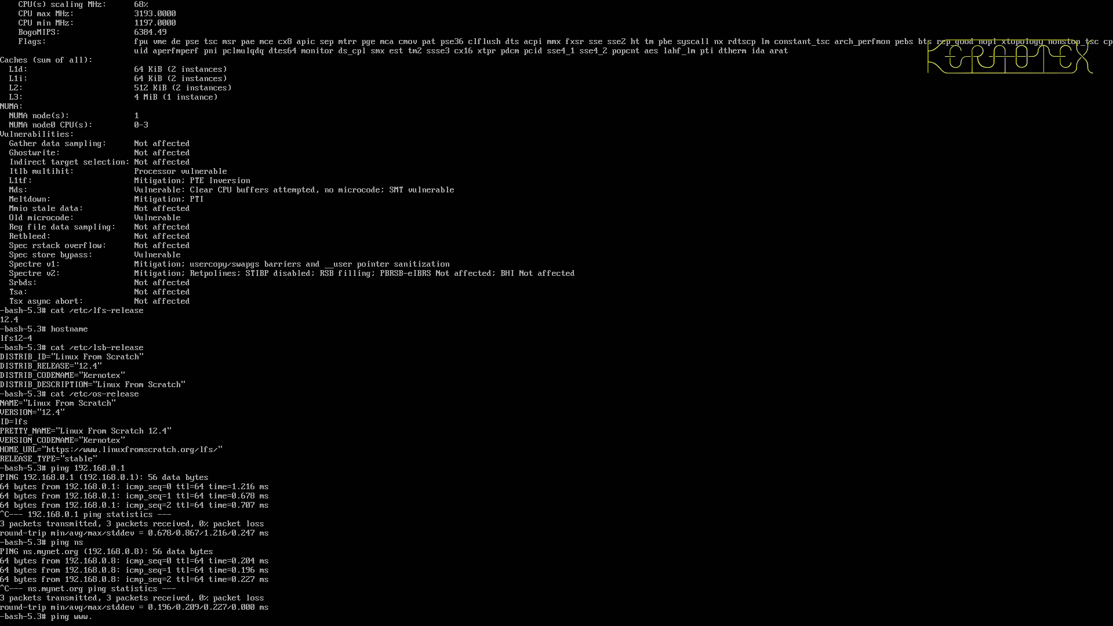
{"action": "type", "text": "linuxfrom"}
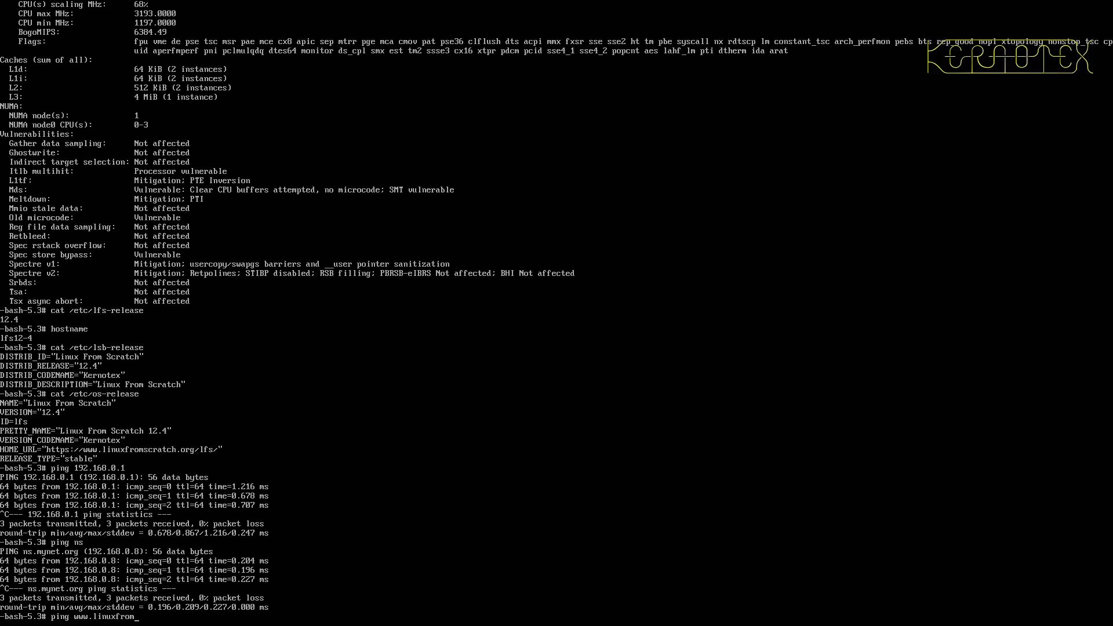
{"action": "type", "text": "scratch"}
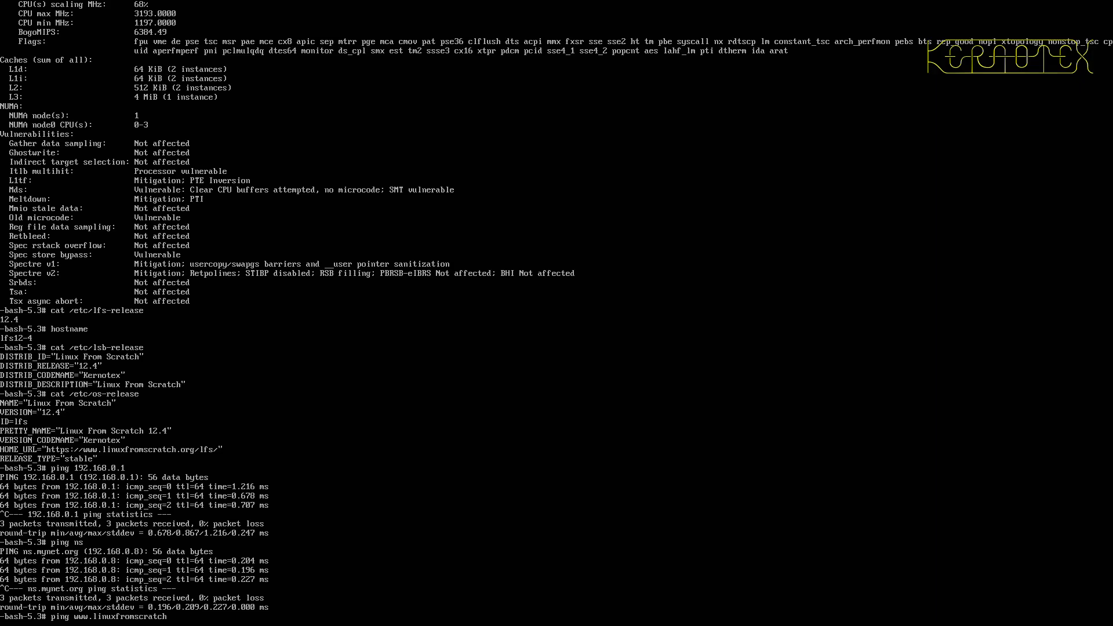
{"action": "key", "text": "Return"}
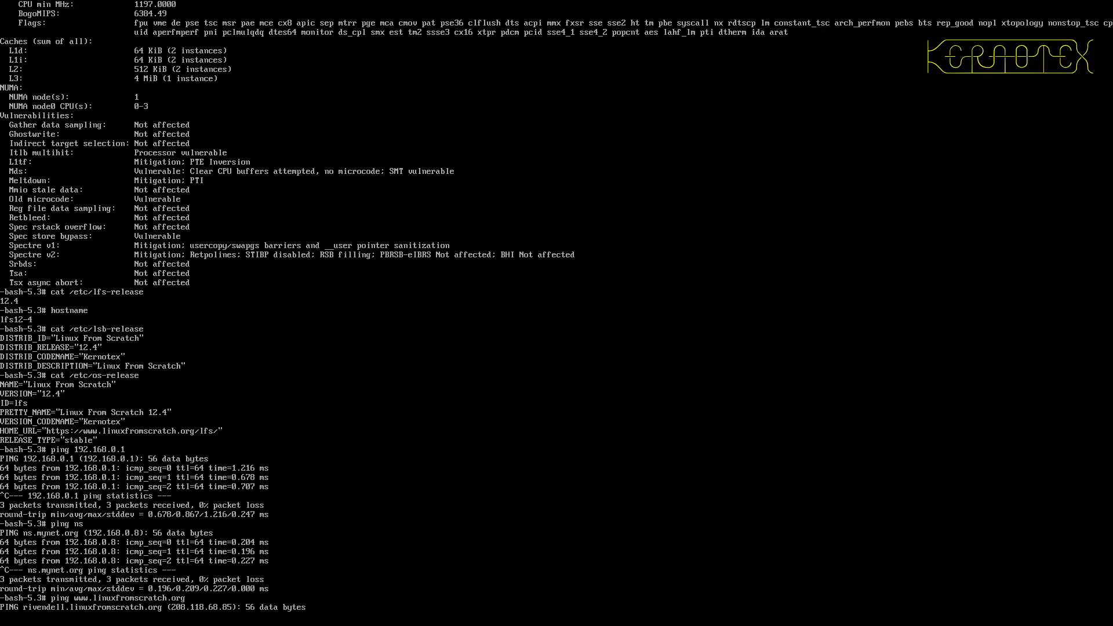
{"action": "scroll", "scroll_direction": "down", "scroll_amount": 3}
{"action": "type", "text": "ping www"}
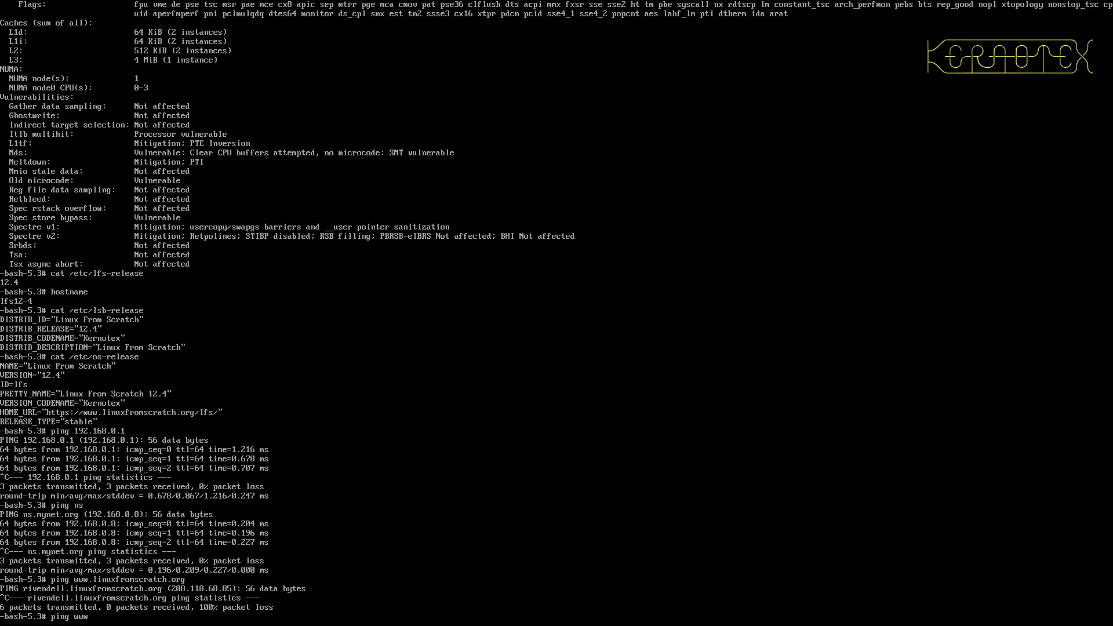
{"action": "type", "text": ".google.com"}
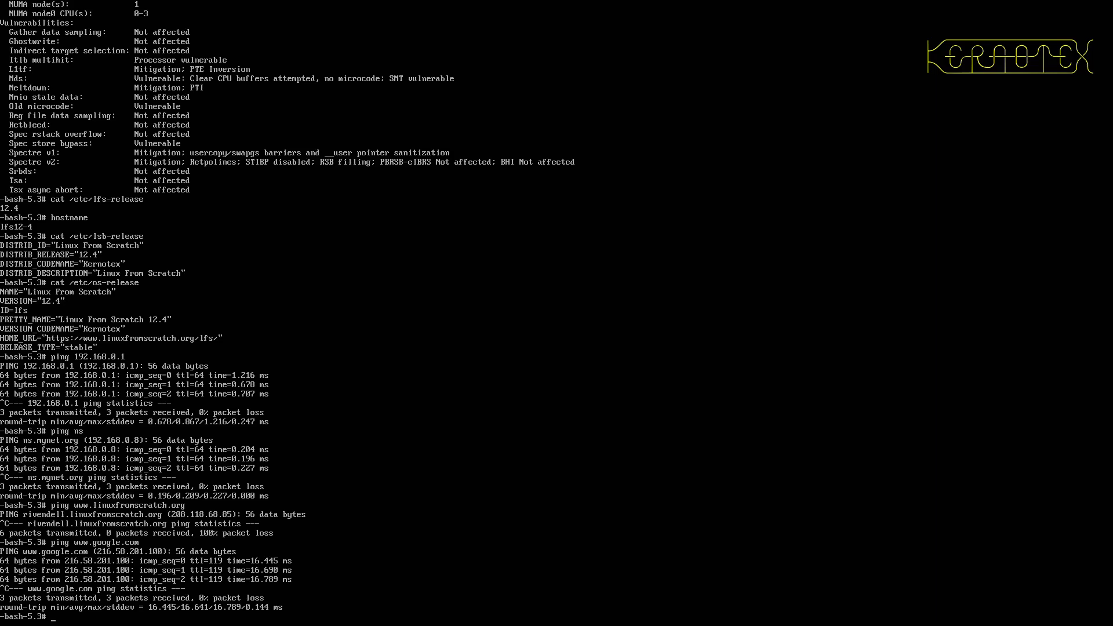
{"action": "type", "text": "gcc --version"}
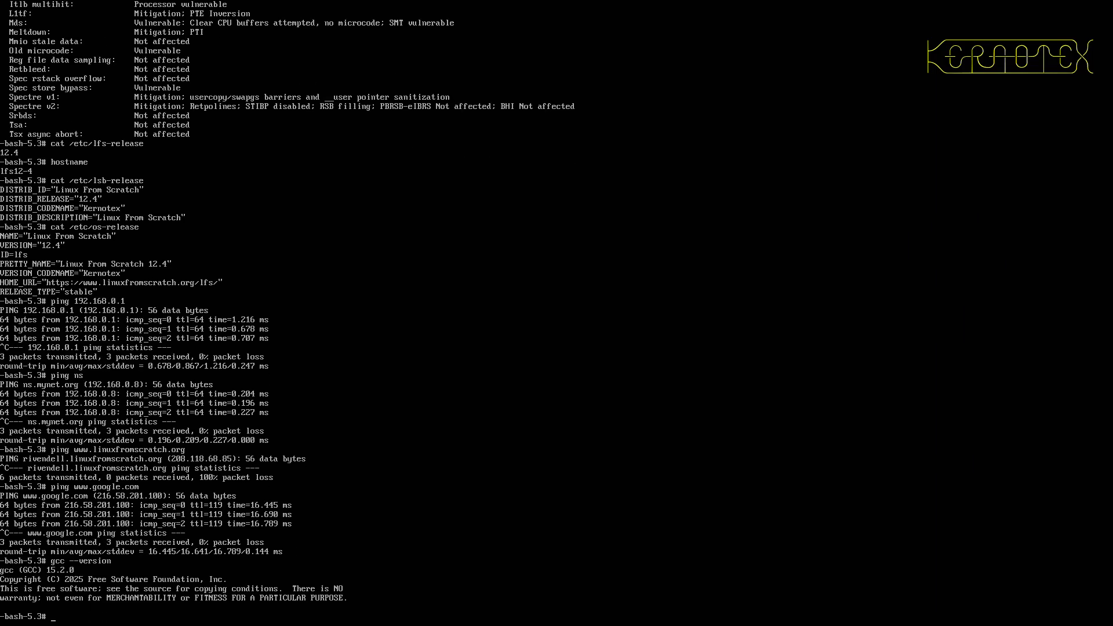
Step: Run ar --version to check the binutils archiver version before rebooting
{"action": "type", "text": "ar --"}
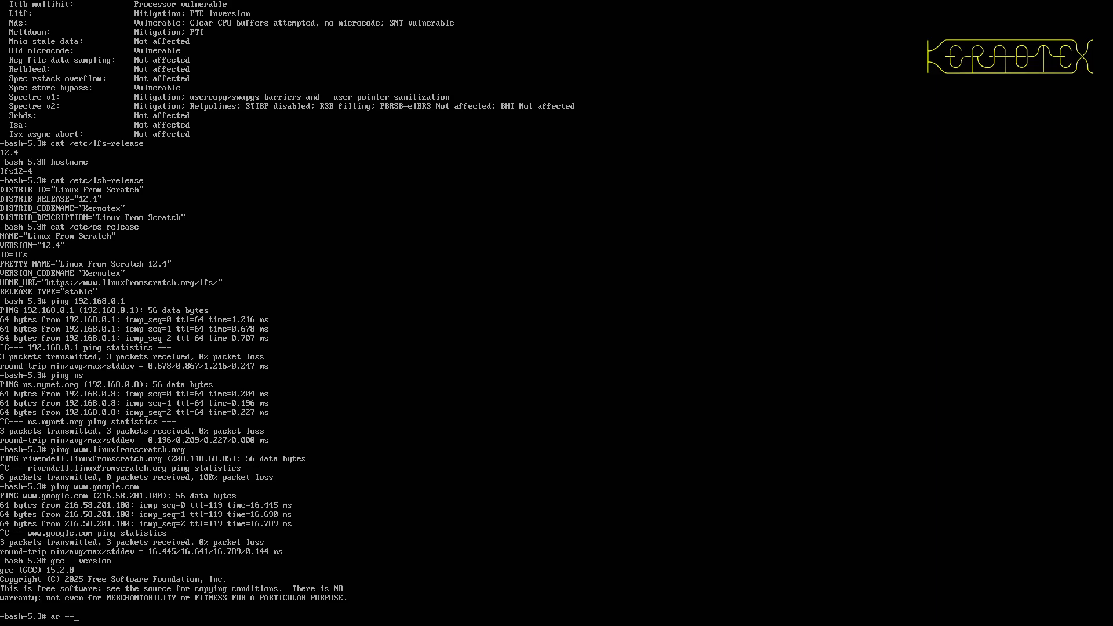
{"action": "type", "text": "version"}
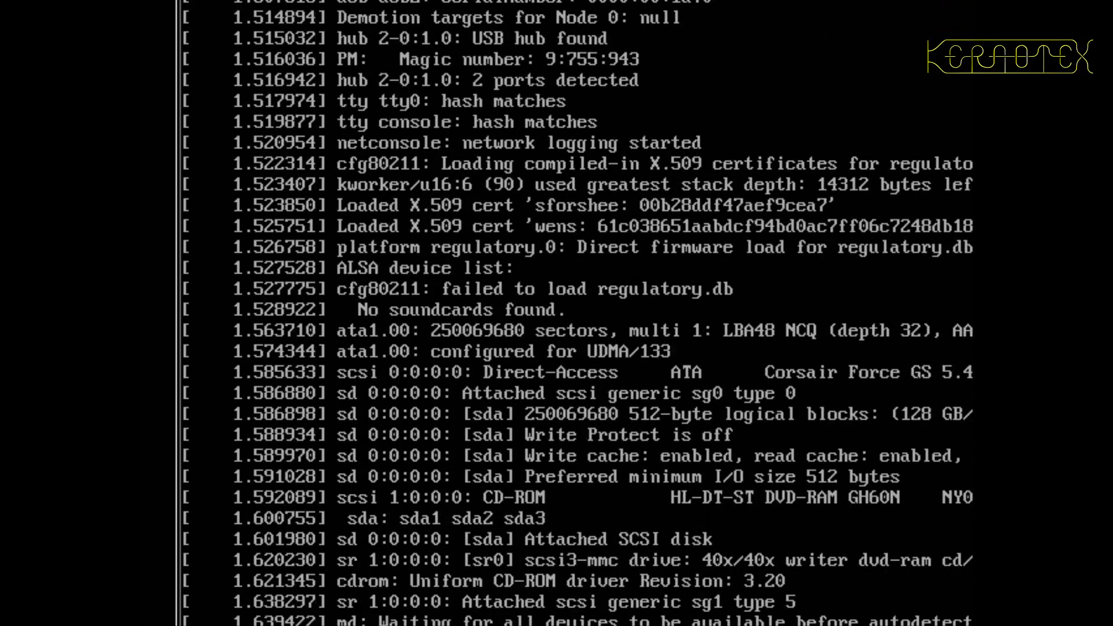
Step: Log in as root and run lscpu to print the CPU details
{"action": "scroll", "scroll_direction": "down", "scroll_amount": 3}
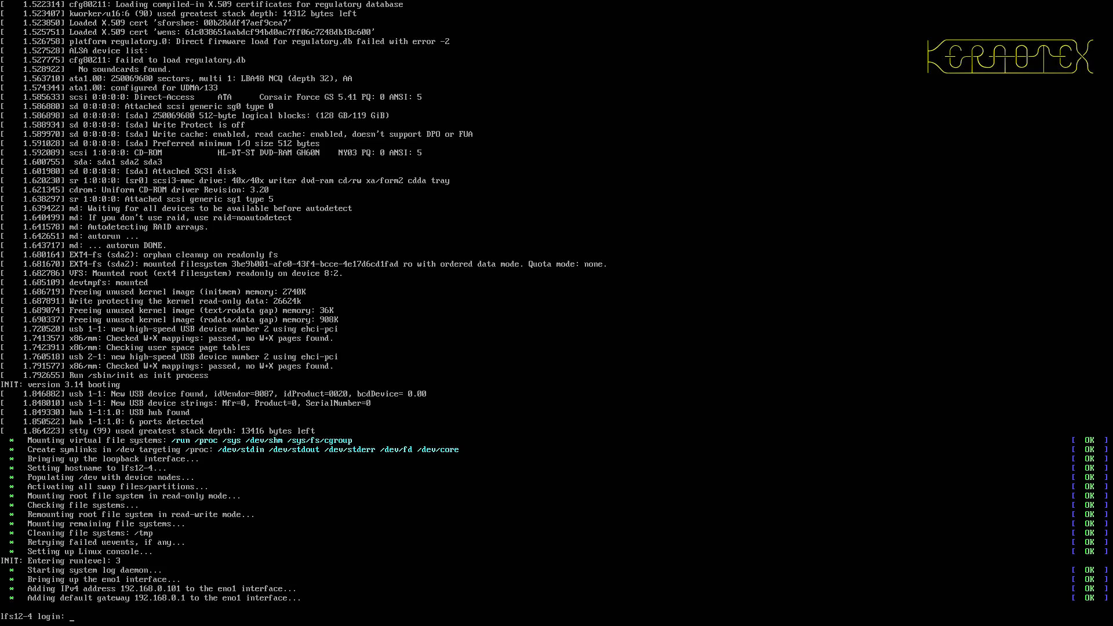
{"action": "type", "text": "root"}
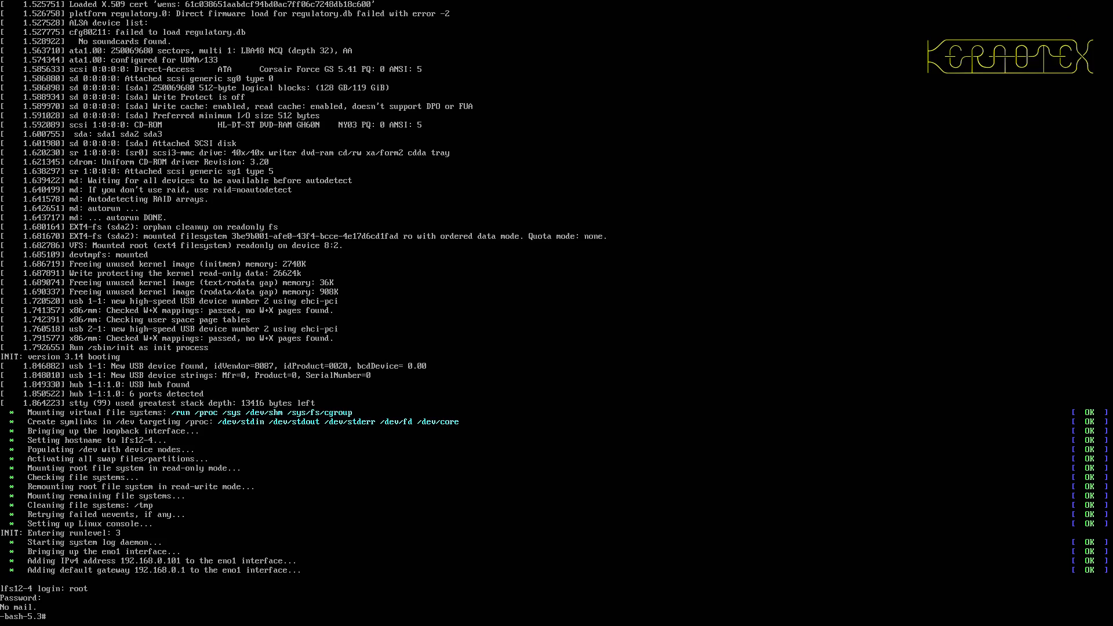
{"action": "type", "text": "lscpu"}
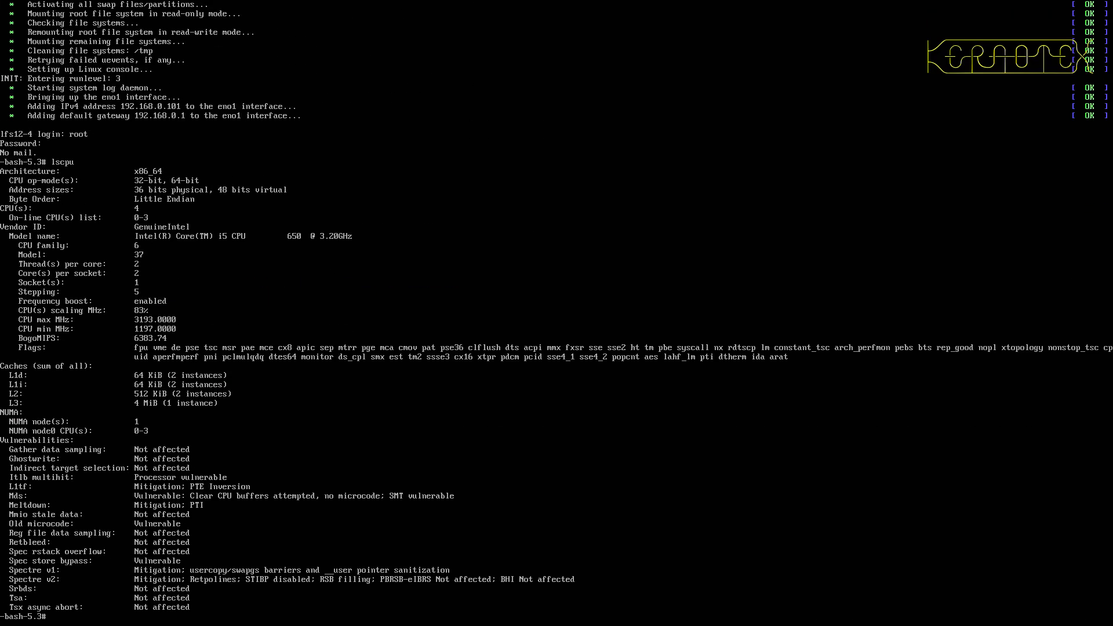
Step: Print /etc/lfs-release and begin typing the shutdown command
{"action": "type", "text": "cat /etc/lfs"}
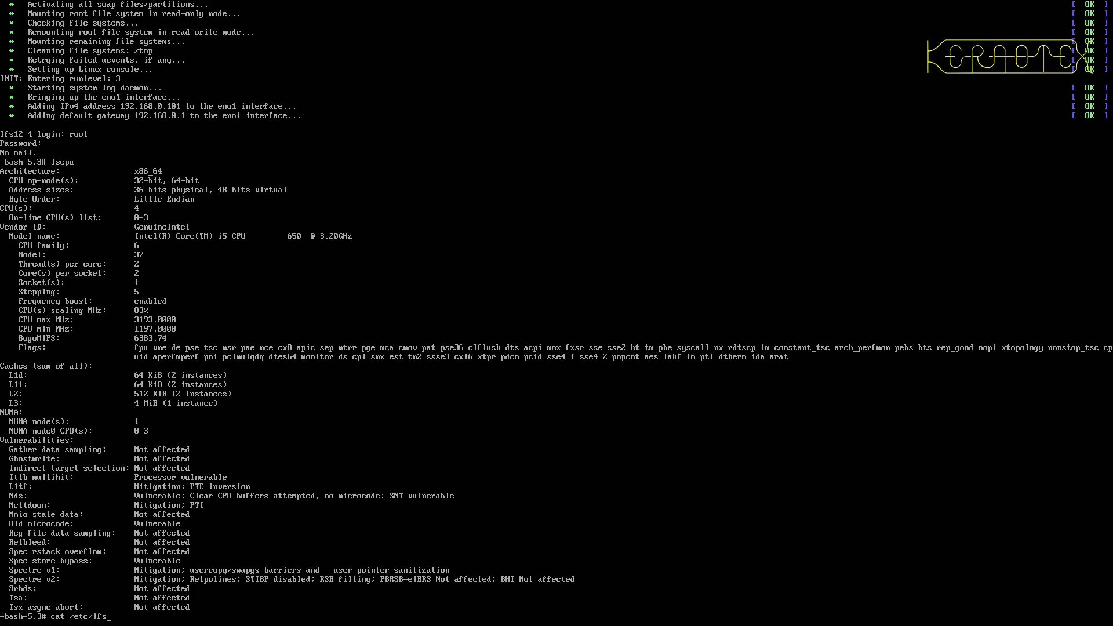
{"action": "key", "text": "Return"}
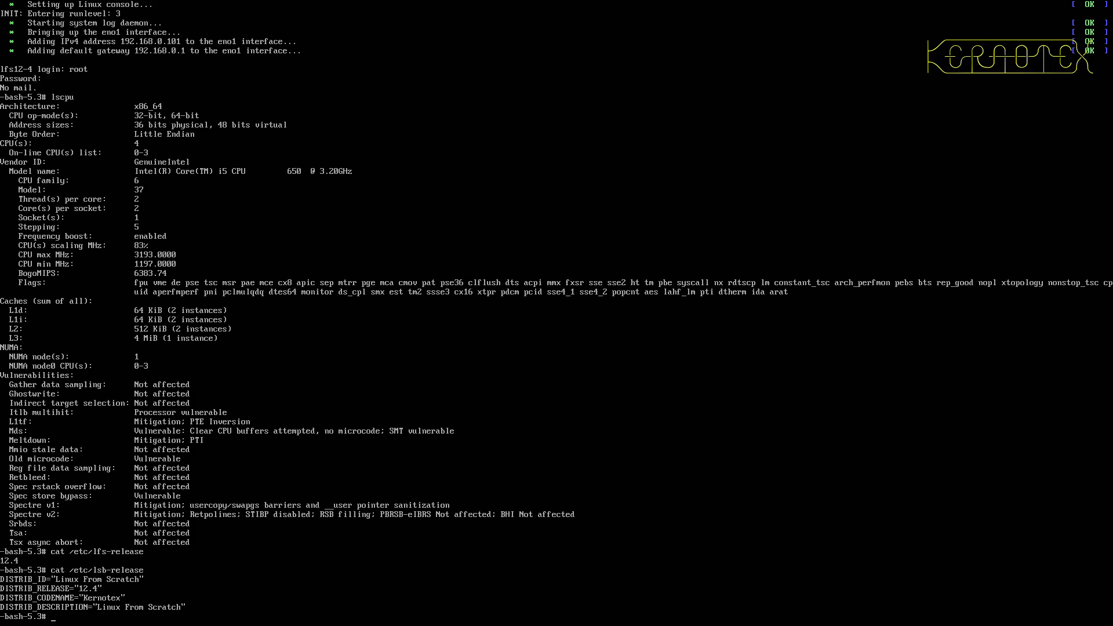
{"action": "type", "text": "shut"}
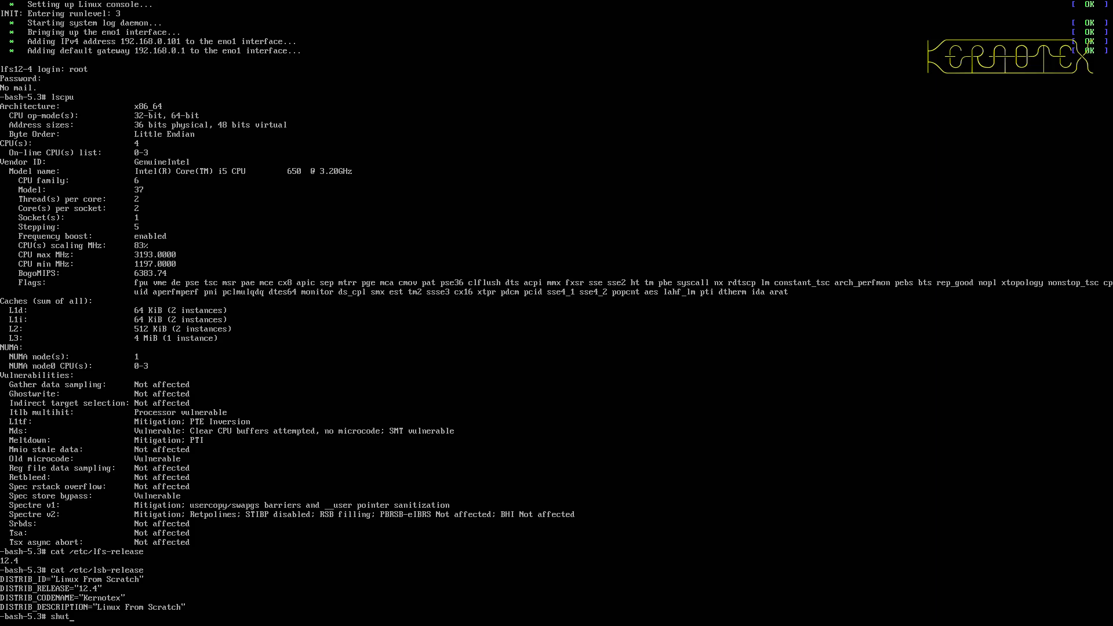
Step: Run shutdown -h now to halt the machine immediately
{"action": "type", "text": "down -h n"}
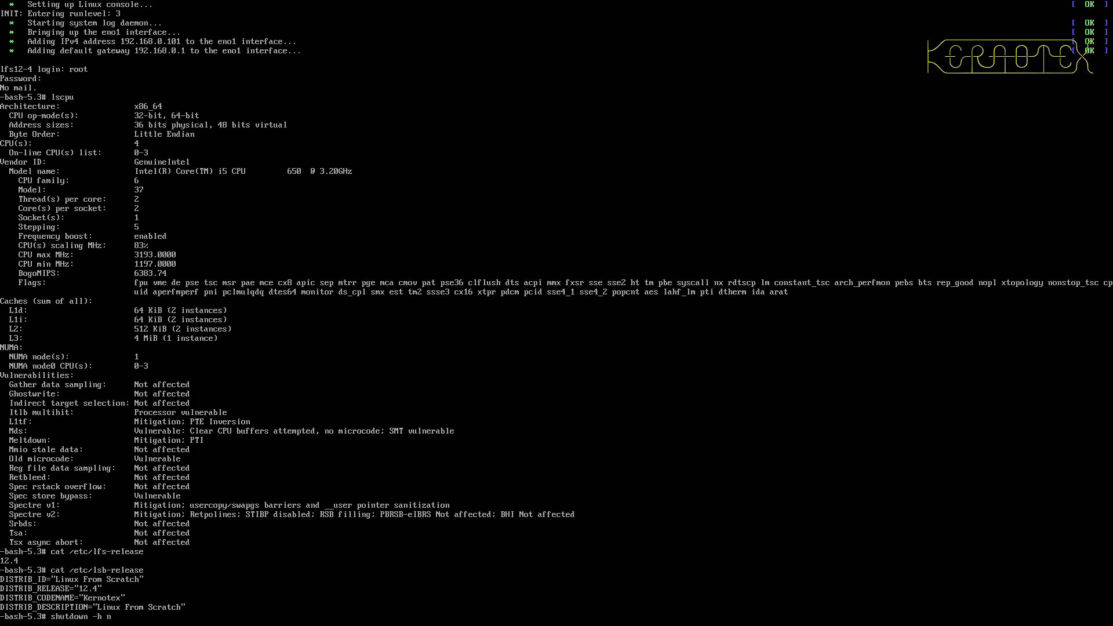
{"action": "type", "text": "ow"}
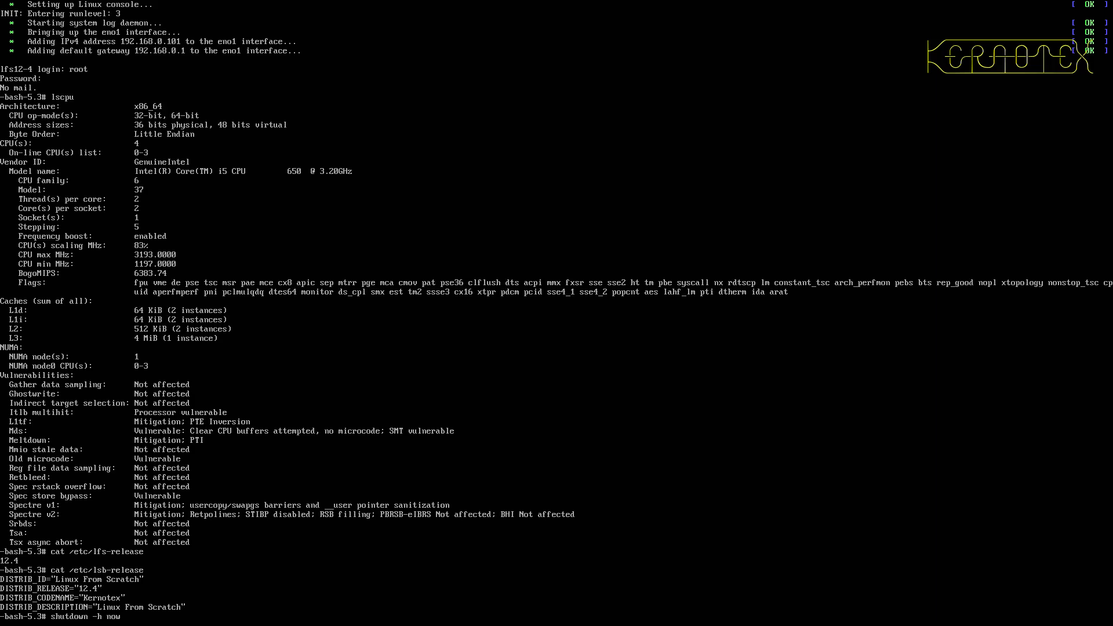
{"action": "key", "text": "Return"}
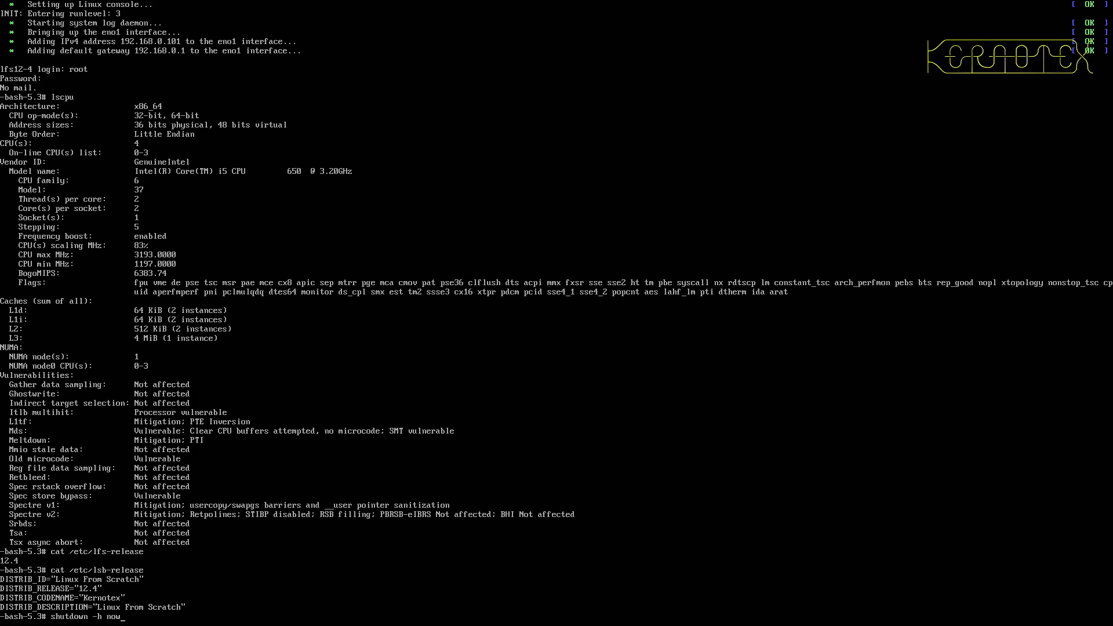